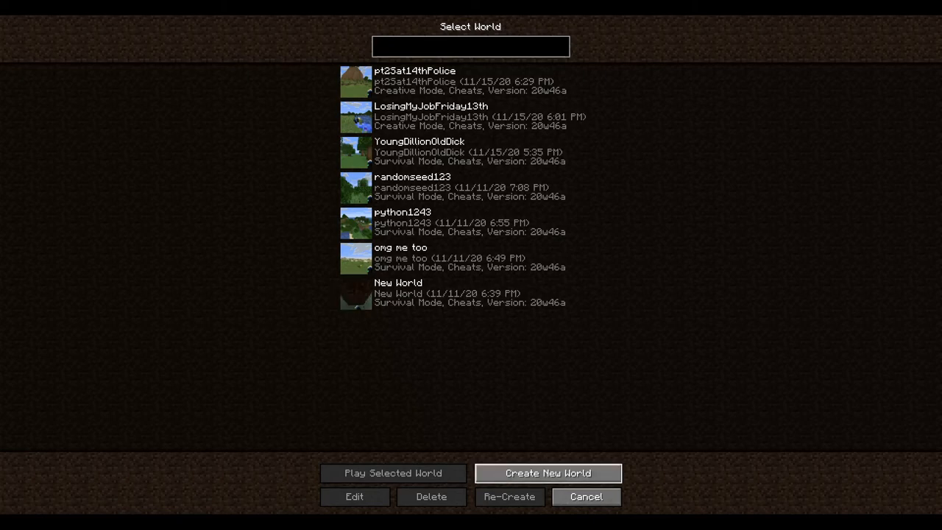
- Create a new Creative-mode world named TheWebsiteIssue
{"action": "left_click", "coordinate": [548, 473]}
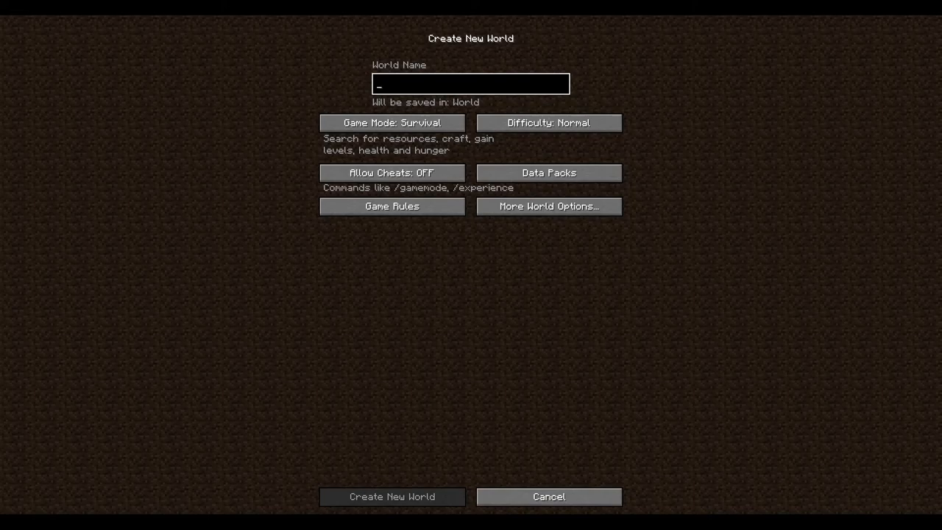
{"action": "left_click", "coordinate": [392, 123]}
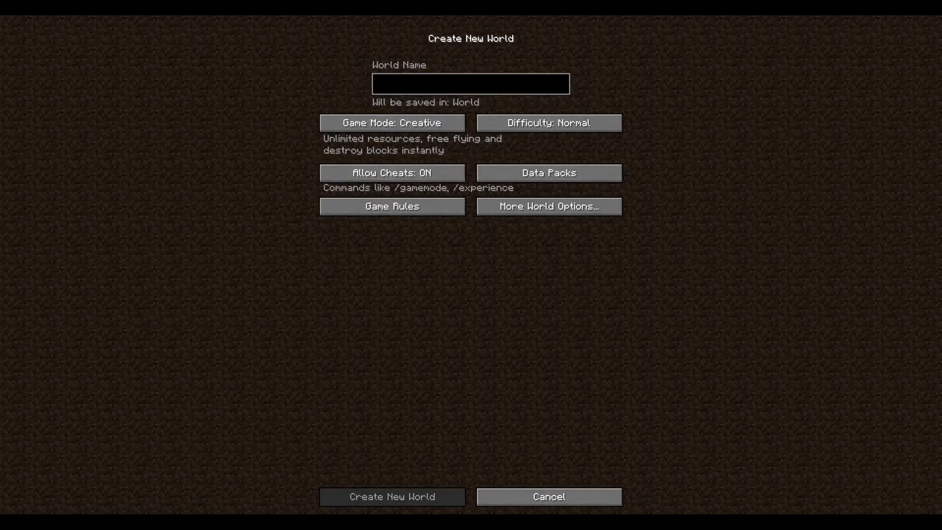
{"action": "left_click", "coordinate": [470, 84]}
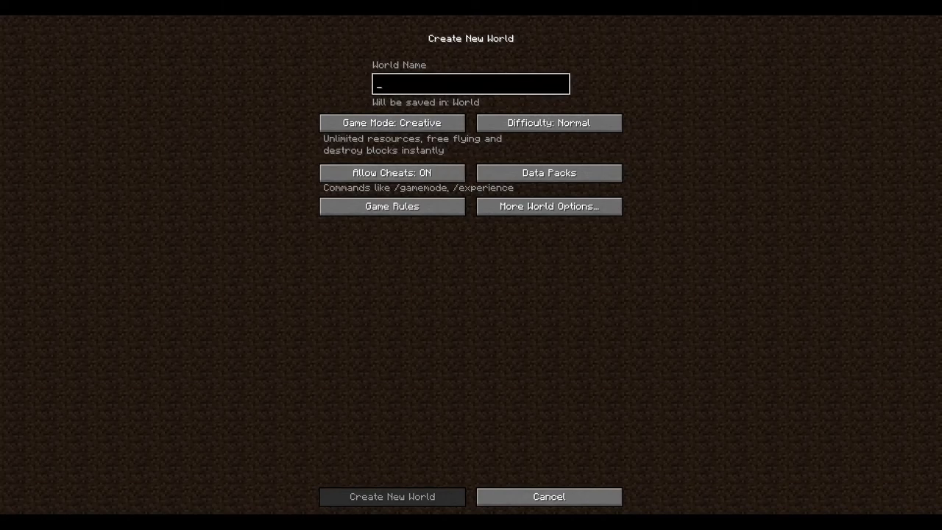
{"action": "type", "text": "TheWebsite"}
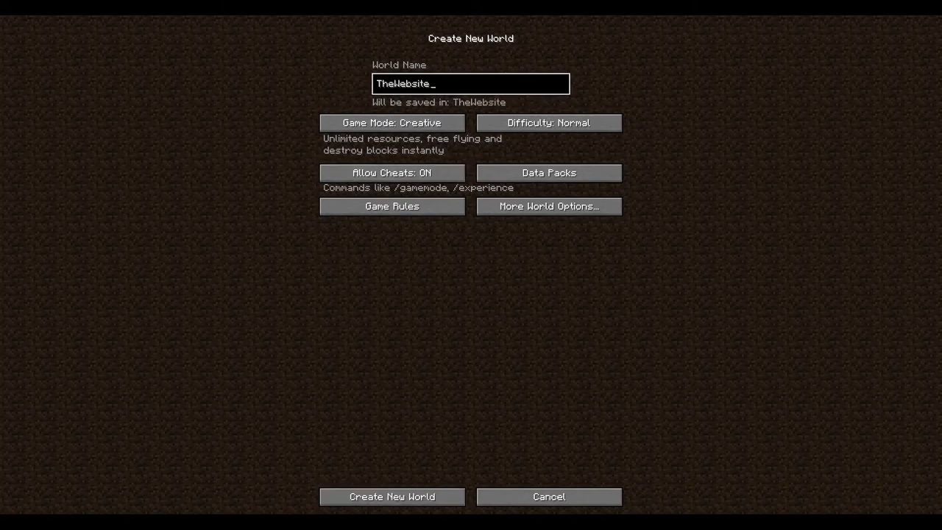
{"action": "type", "text": "Issue"}
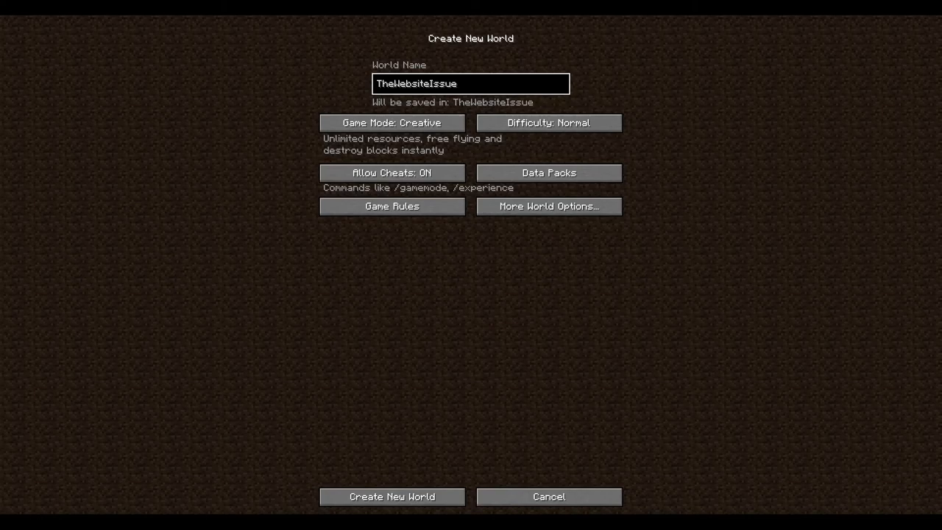
{"action": "left_click", "coordinate": [392, 496]}
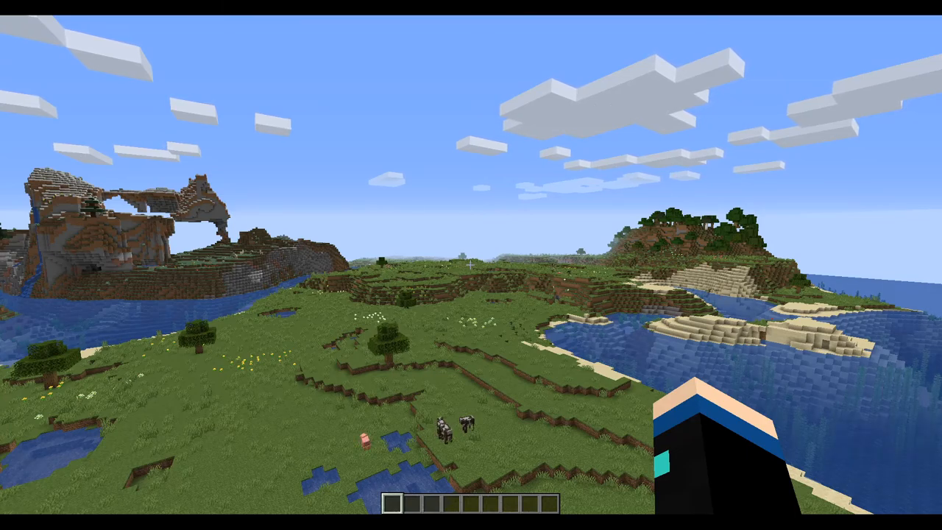
{"action": "mouse_move", "coordinate": [471, 265]}
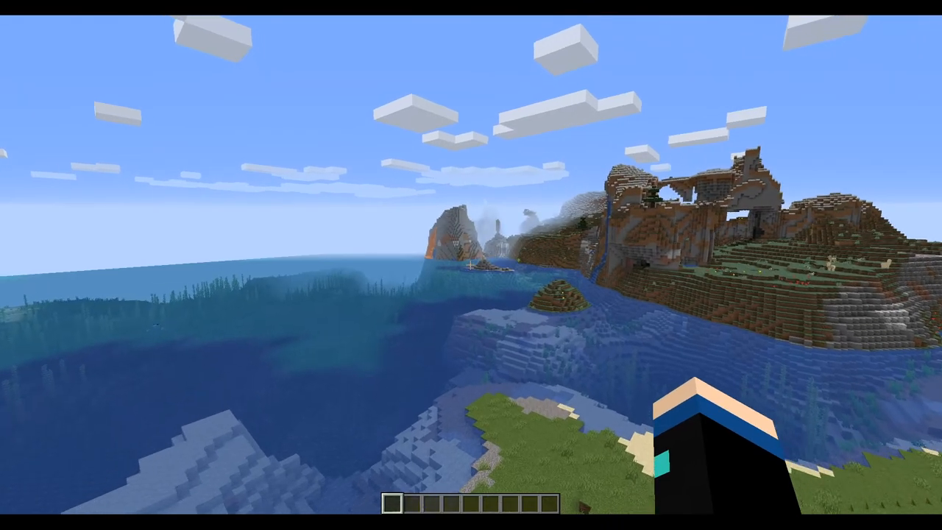
{"action": "mouse_move", "coordinate": [471, 265]}
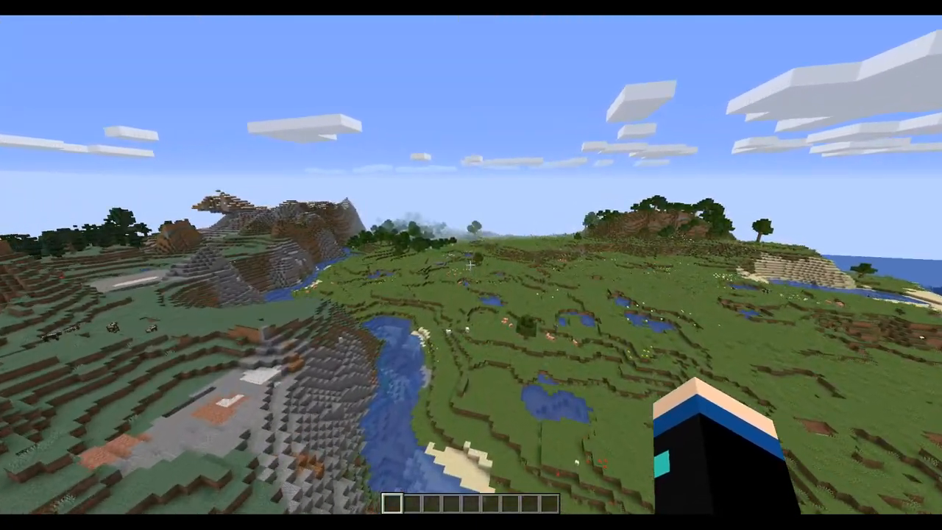
{"action": "mouse_move", "coordinate": [472, 265]}
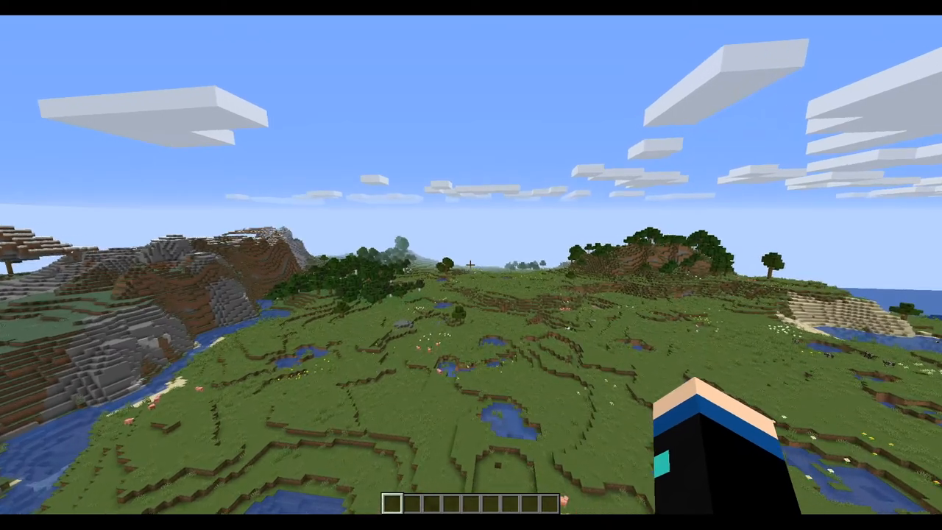
{"action": "mouse_move", "coordinate": [471, 265]}
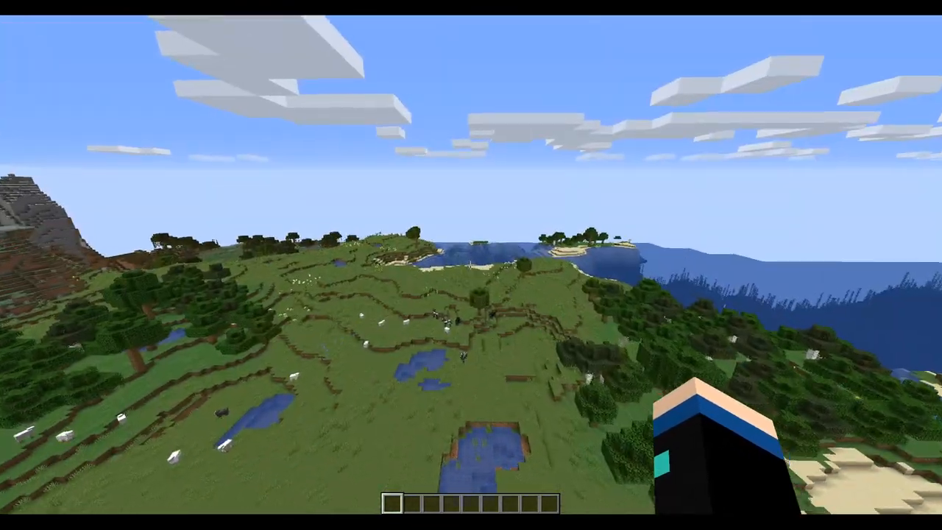
{"action": "mouse_move", "coordinate": [471, 265]}
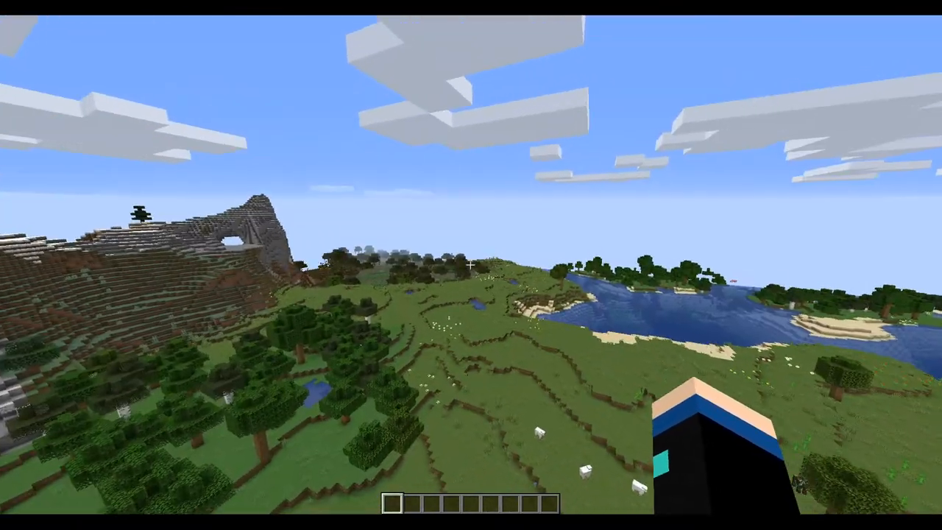
{"action": "mouse_move", "coordinate": [471, 265]}
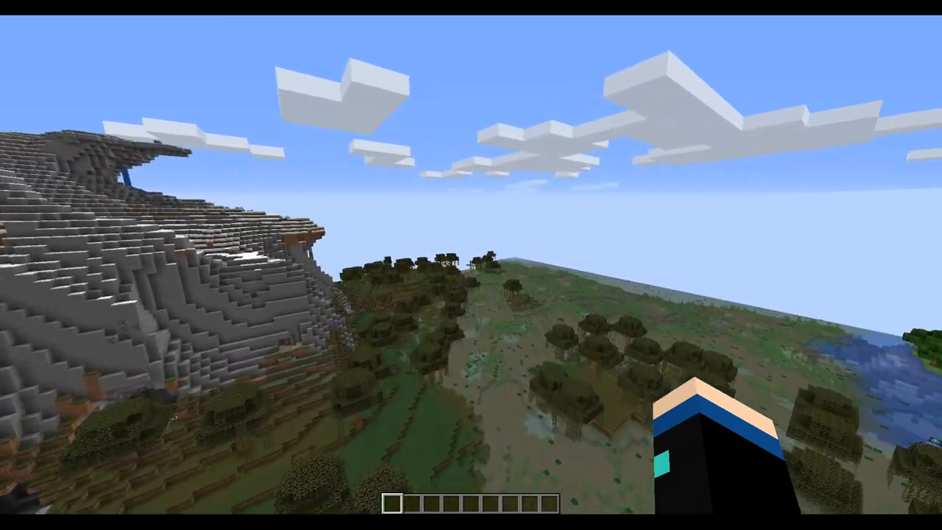
{"action": "mouse_move", "coordinate": [471, 265]}
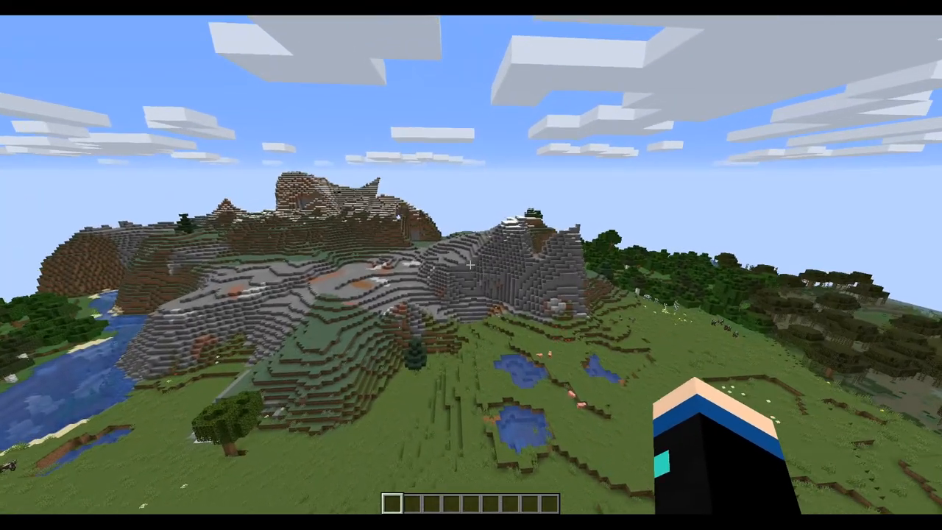
{"action": "mouse_move", "coordinate": [471, 265]}
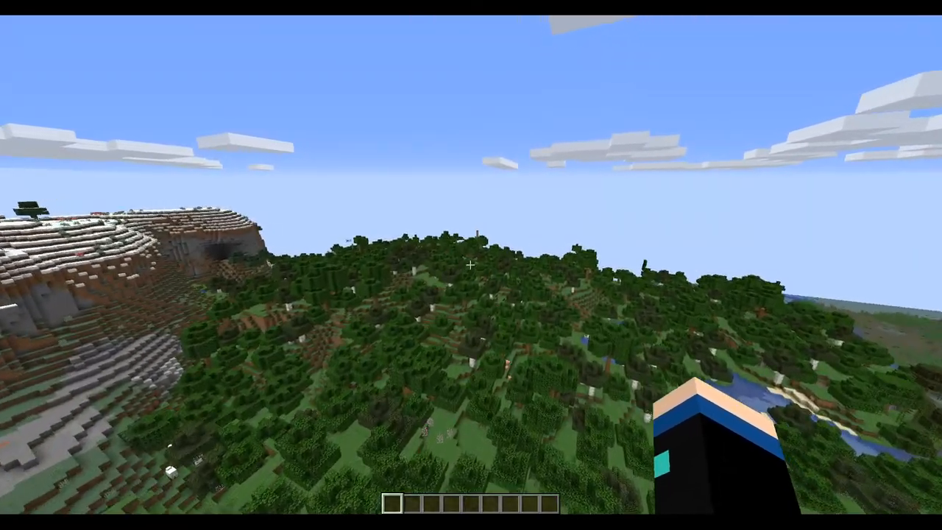
{"action": "mouse_move", "coordinate": [471, 265]}
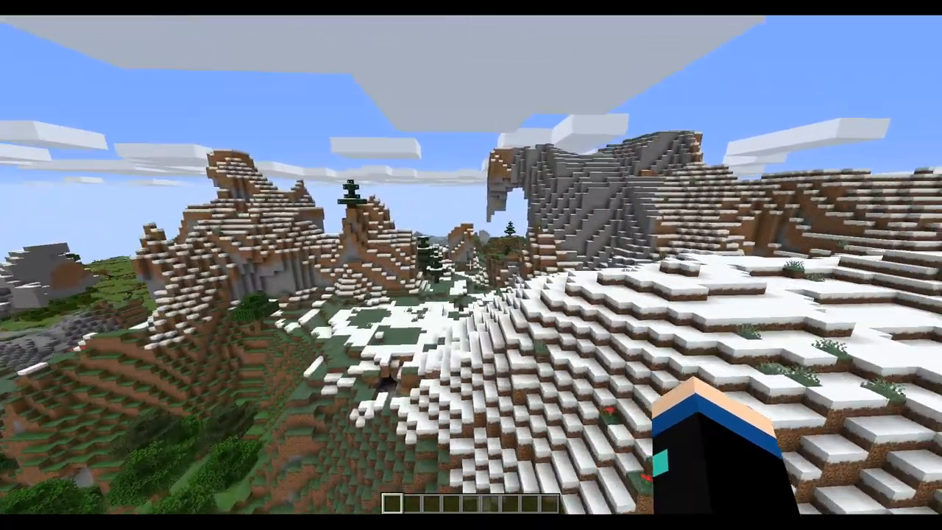
{"action": "mouse_move", "coordinate": [471, 265]}
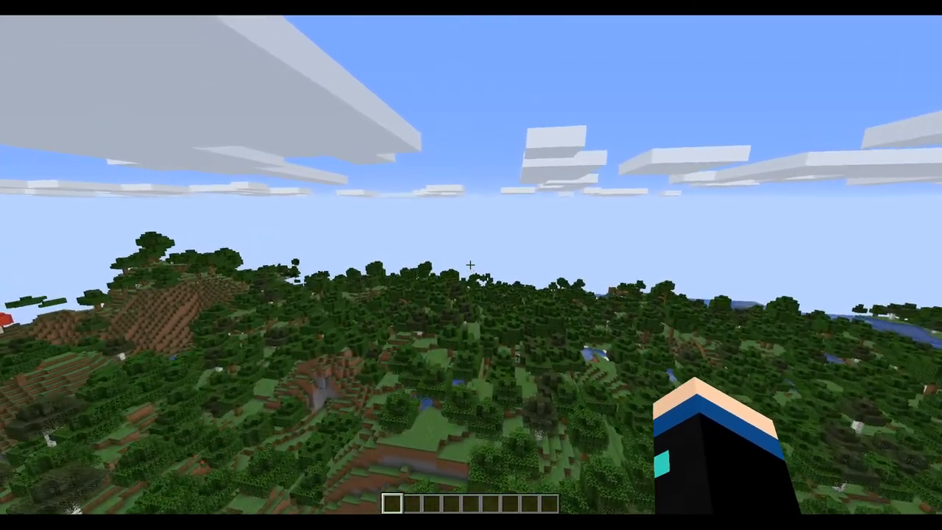
{"action": "mouse_move", "coordinate": [471, 265]}
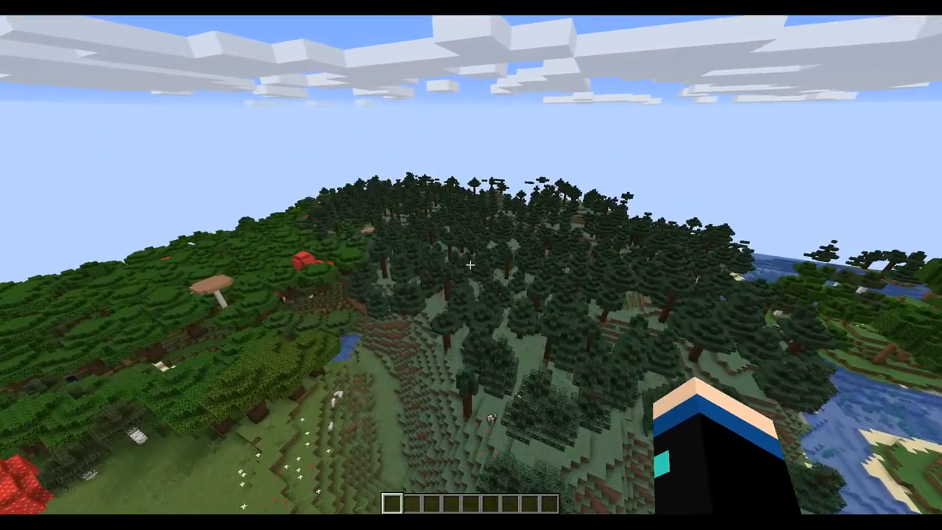
{"action": "mouse_move", "coordinate": [471, 265]}
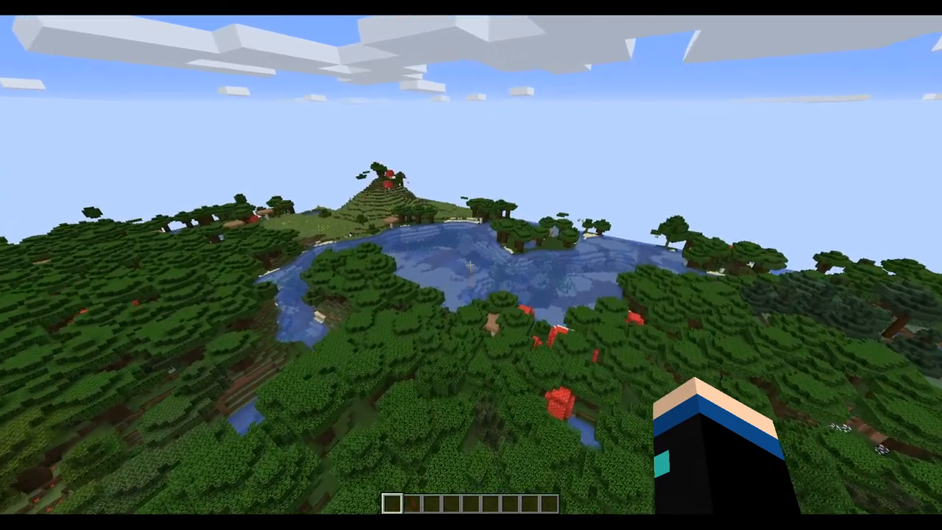
{"action": "mouse_move", "coordinate": [471, 265]}
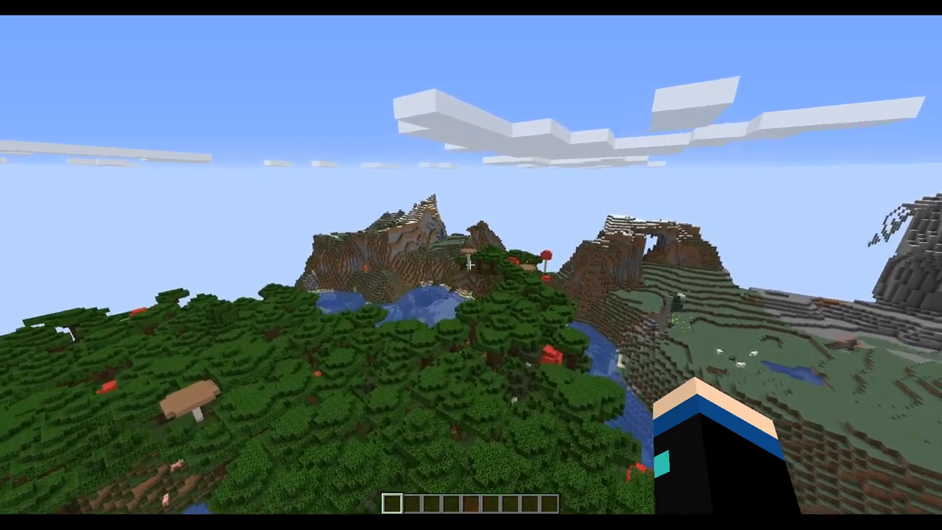
- Pause Minecraft to switch over to the browser with the WordPress Add New User page
{"action": "key", "text": "Escape"}
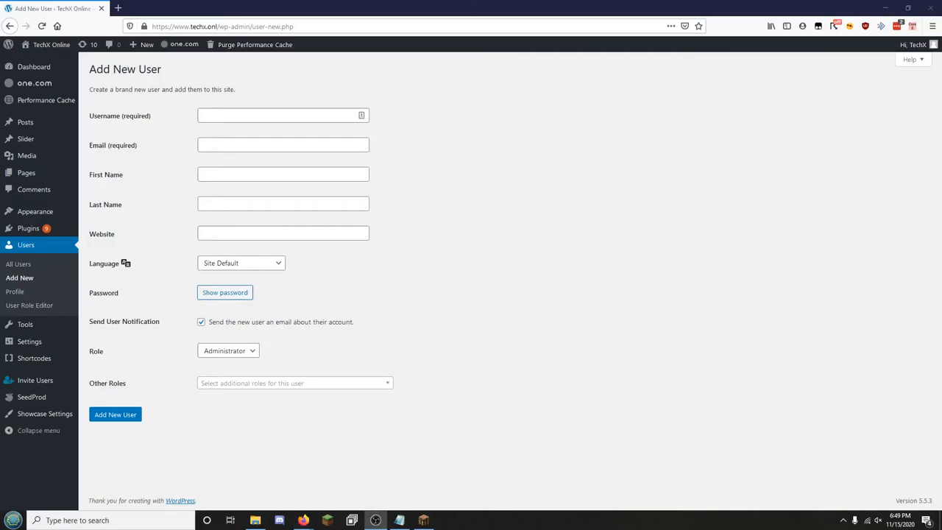
- Enter username TechXTest with a weak password and confirm using the weak password
{"action": "left_click", "coordinate": [283, 115]}
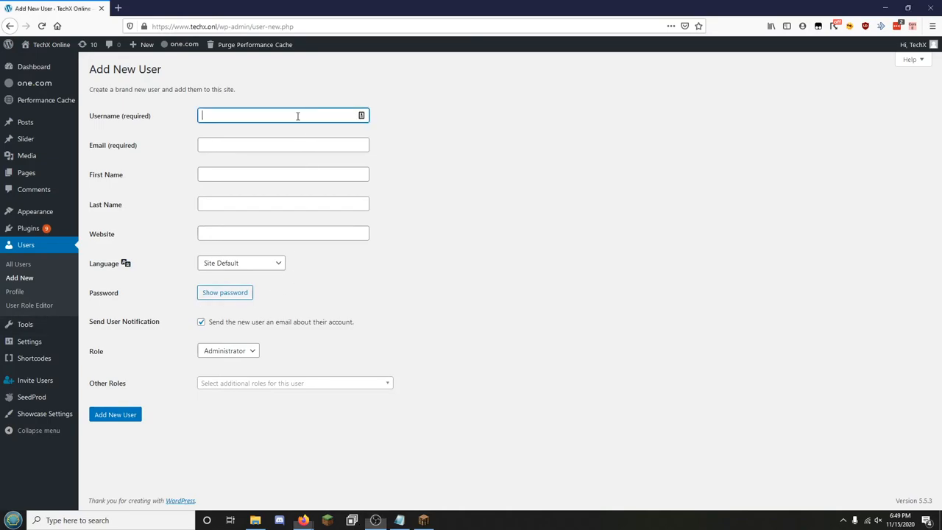
{"action": "type", "text": "TechX"}
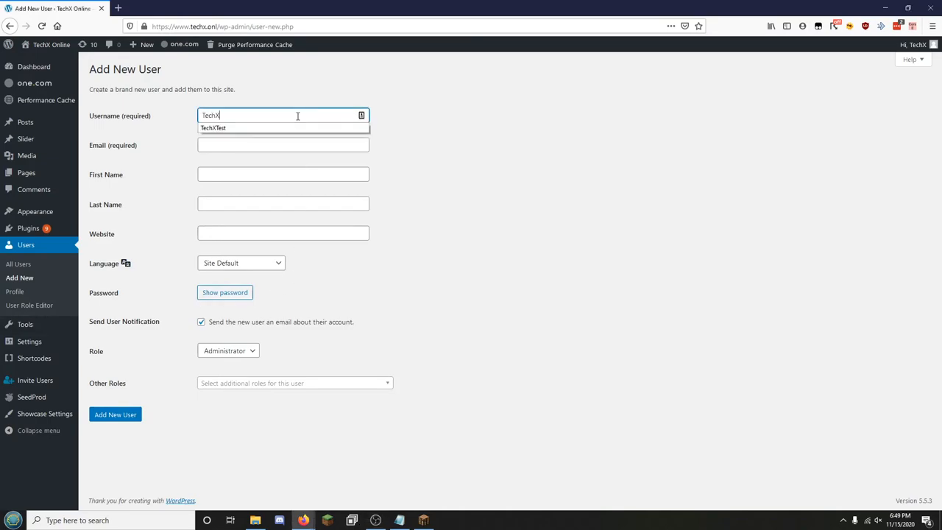
{"action": "left_click", "coordinate": [213, 127]}
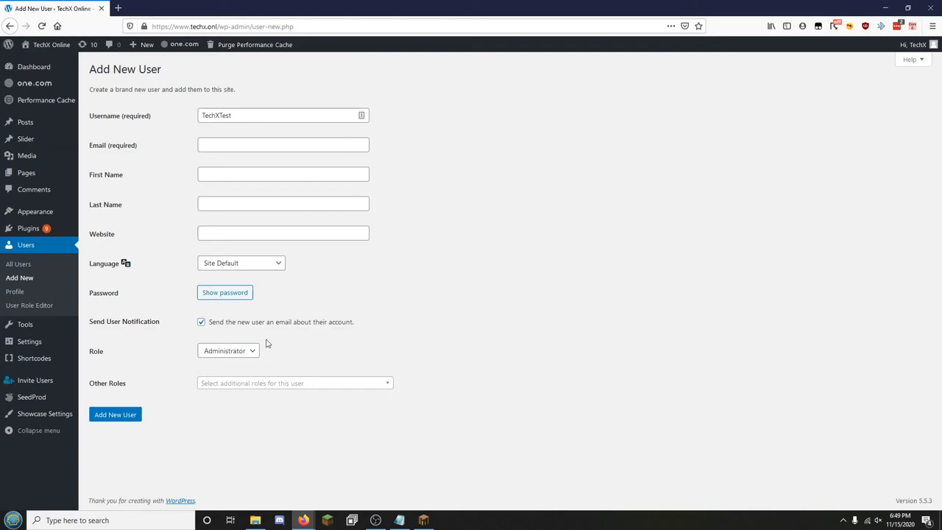
{"action": "left_click", "coordinate": [225, 292]}
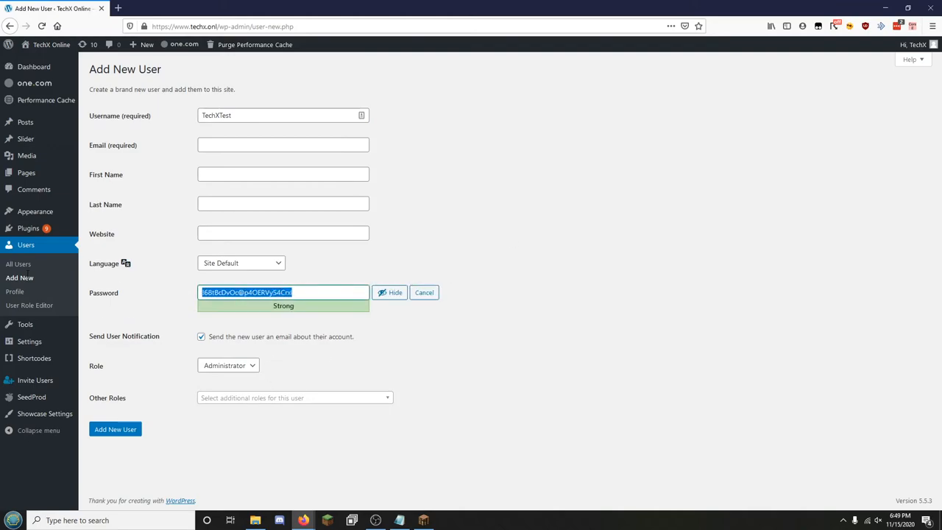
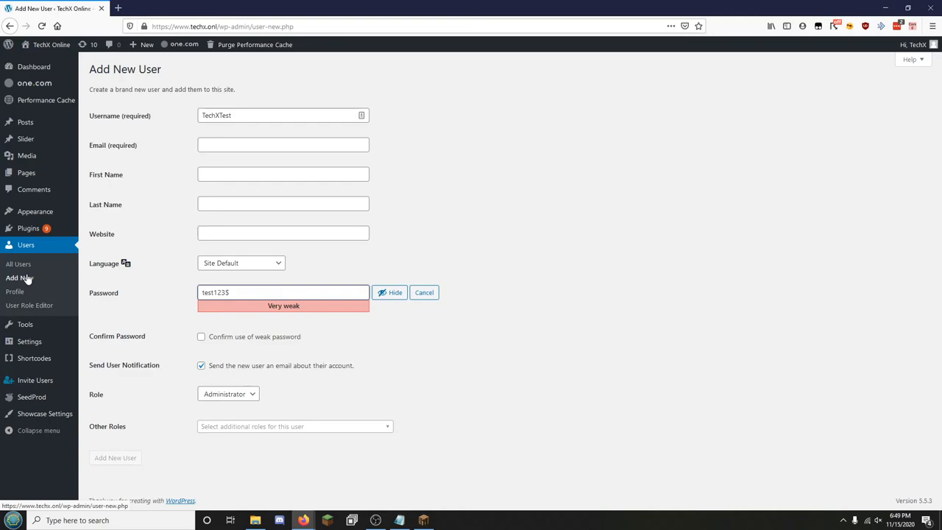
{"action": "left_click", "coordinate": [201, 336]}
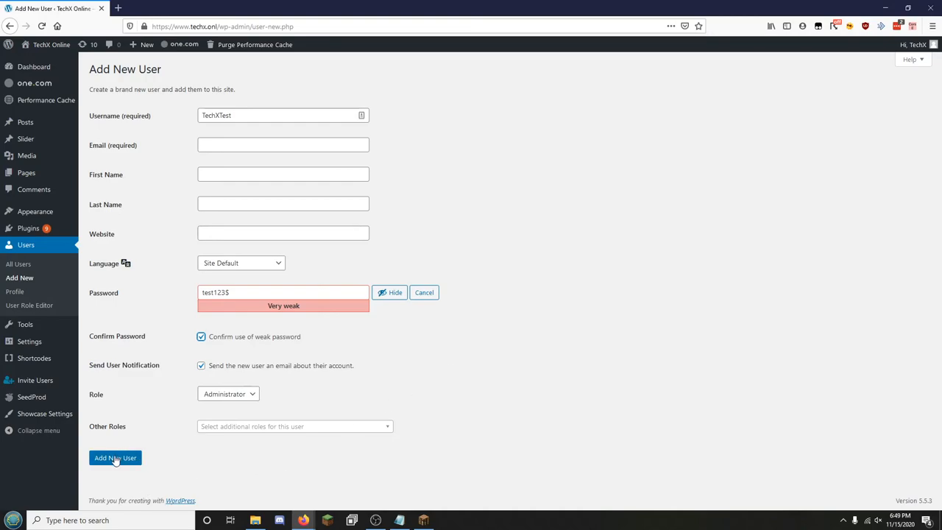
- Add the new user, supplying the required email starting 'super' when the first submit fails
{"action": "left_click", "coordinate": [116, 458]}
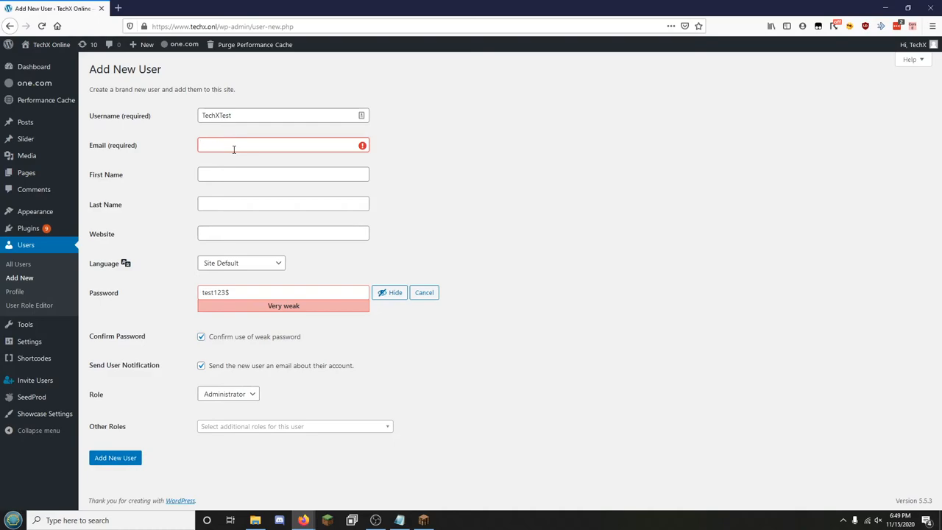
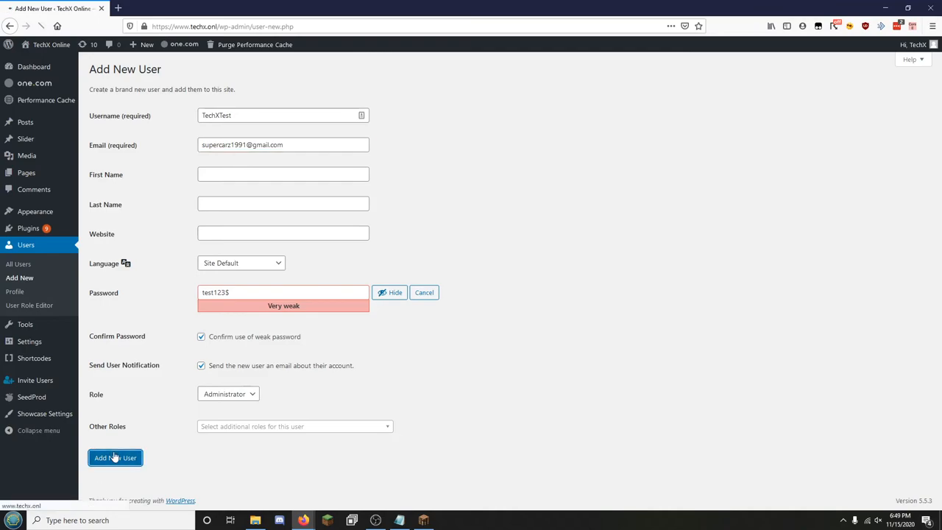
{"action": "left_click", "coordinate": [115, 458]}
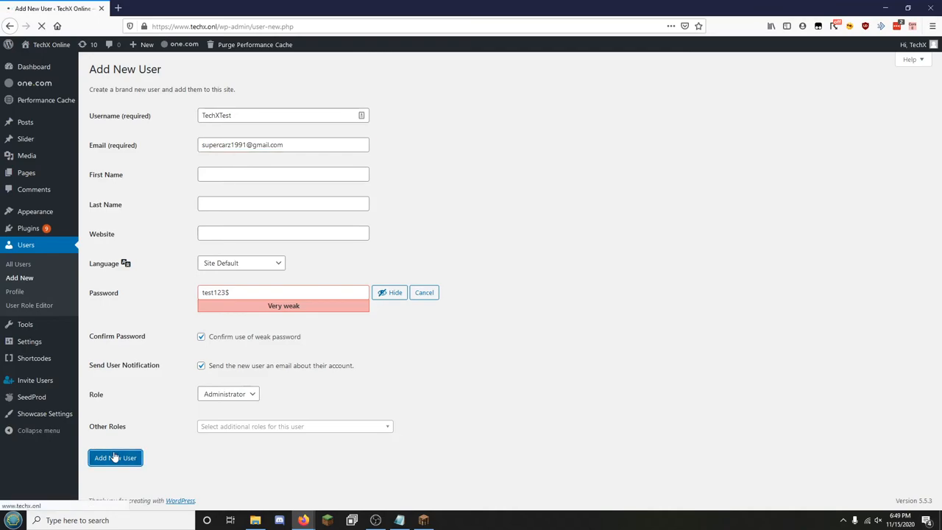
{"action": "left_click", "coordinate": [115, 457]}
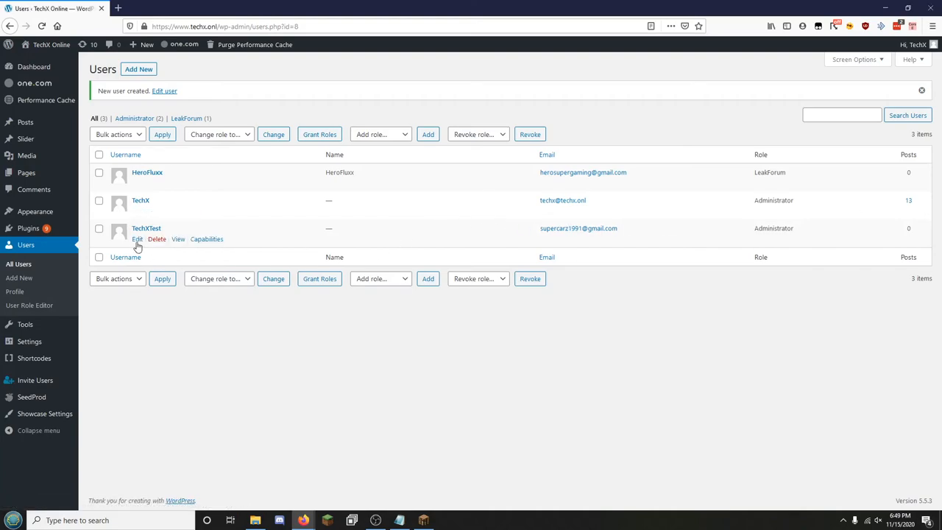
{"action": "left_click", "coordinate": [136, 239]}
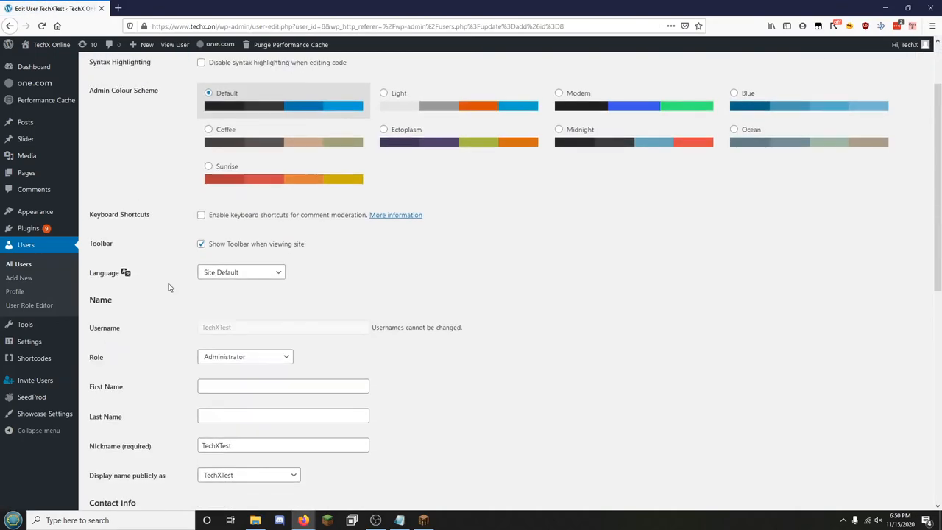
{"action": "scroll", "scroll_direction": "down", "scroll_amount": 3}
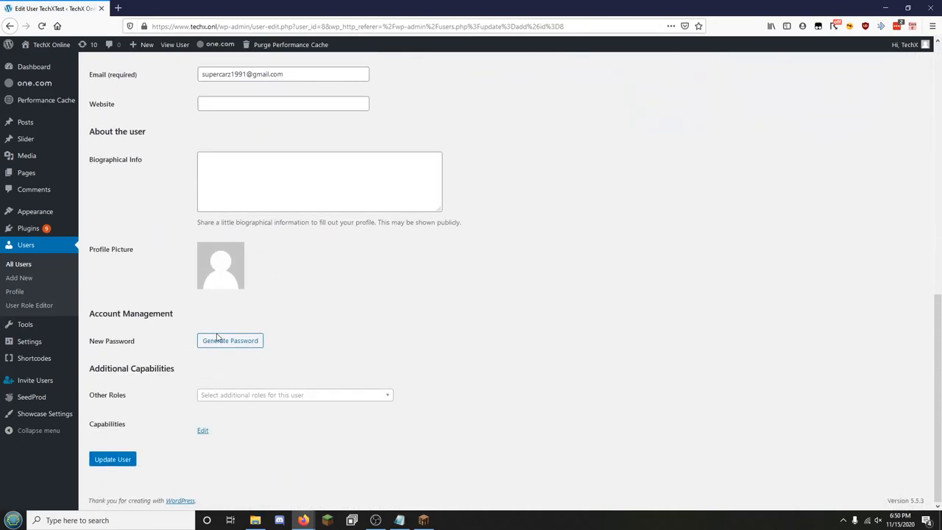
{"action": "left_click", "coordinate": [230, 340]}
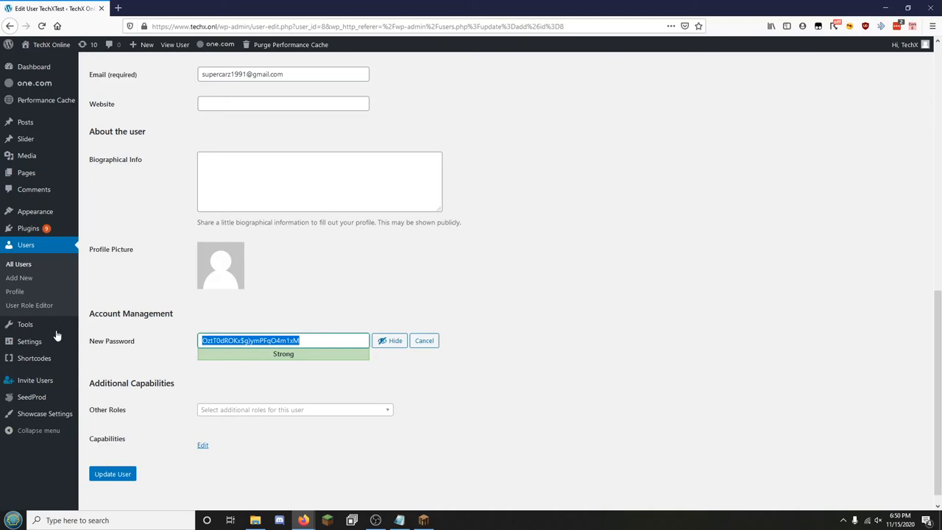
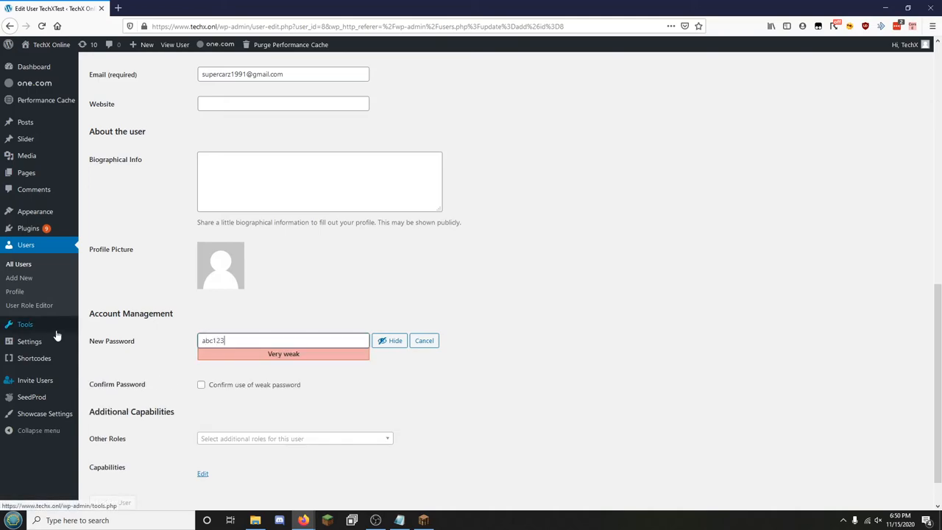
{"action": "left_click", "coordinate": [201, 375]}
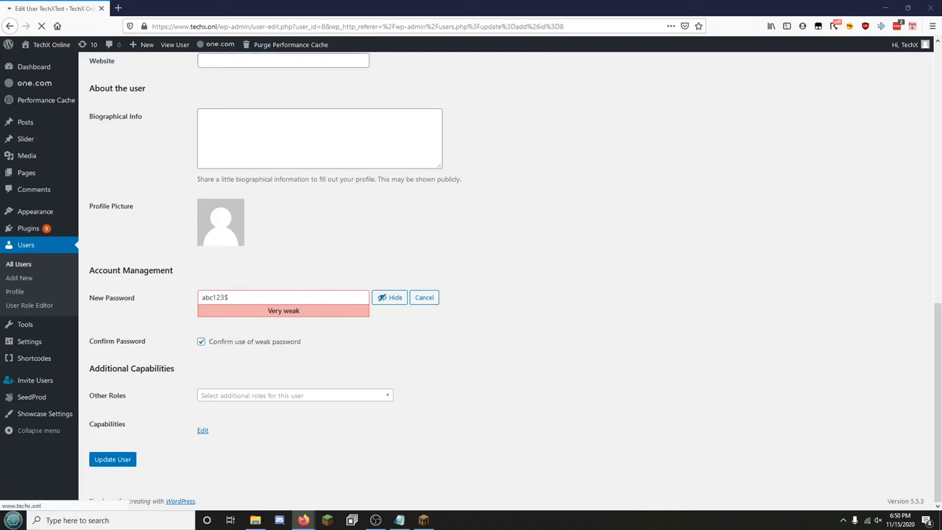
{"action": "left_click", "coordinate": [112, 459]}
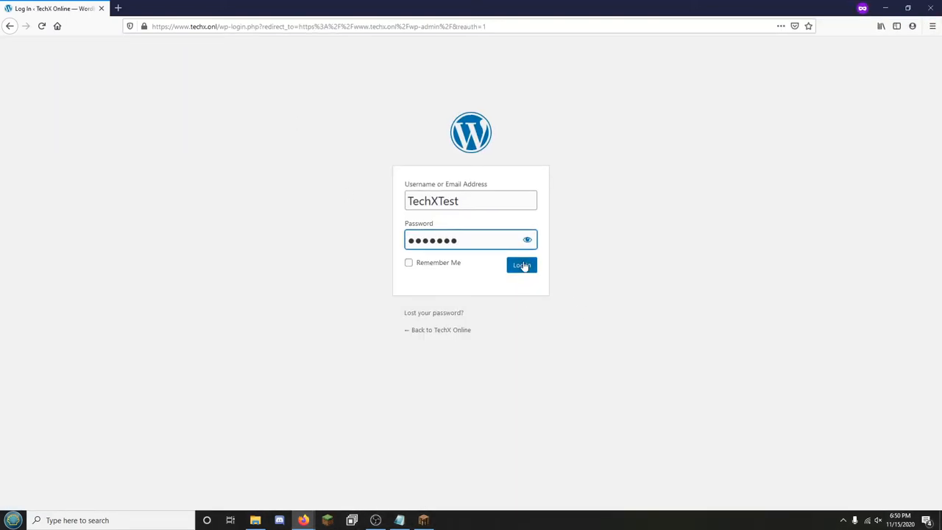
- Log in to the site as TechXTest with the filled-in credentials
{"action": "left_click", "coordinate": [521, 265]}
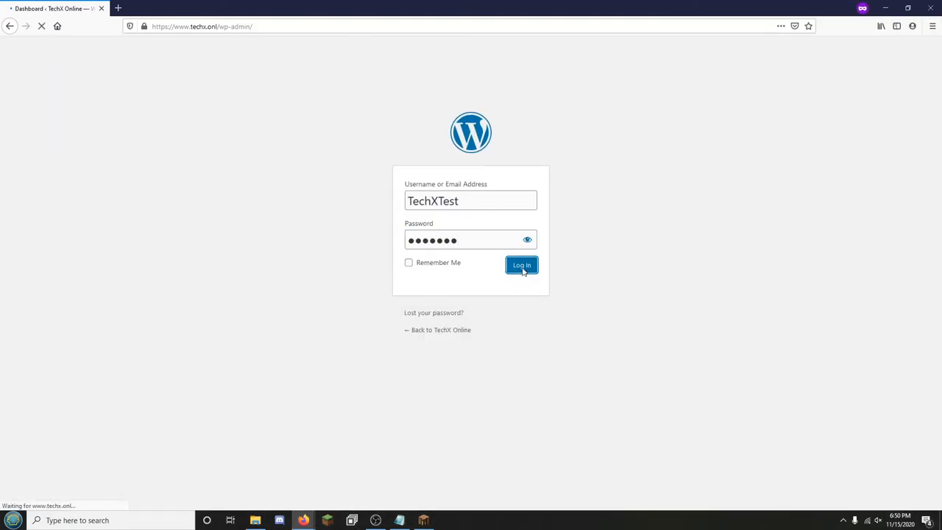
{"action": "left_click", "coordinate": [522, 265]}
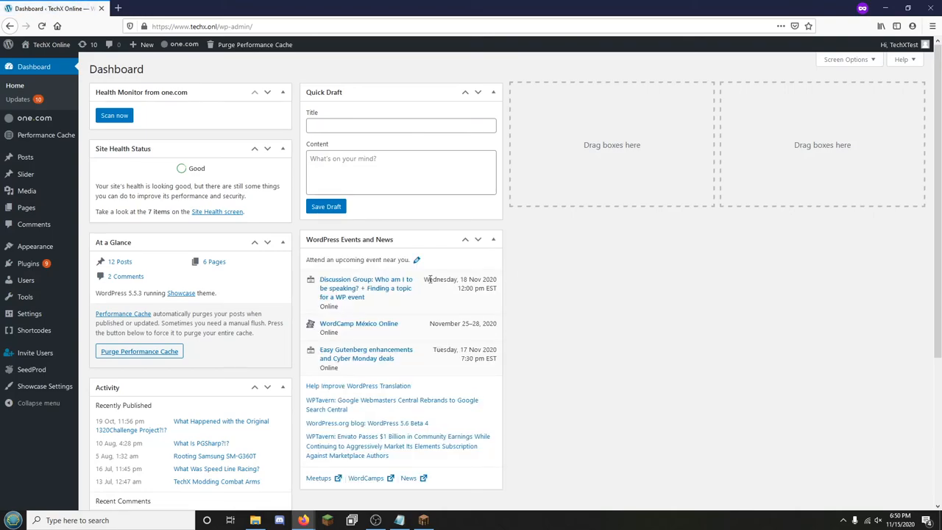
{"action": "mouse_move", "coordinate": [26, 191]}
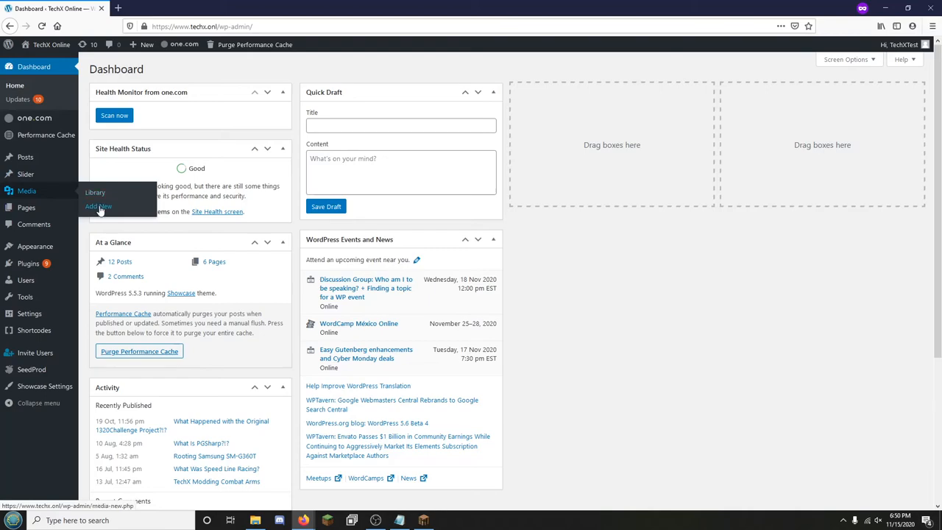
- Go to the Upload New Media page to add the three images
{"action": "left_click", "coordinate": [98, 207]}
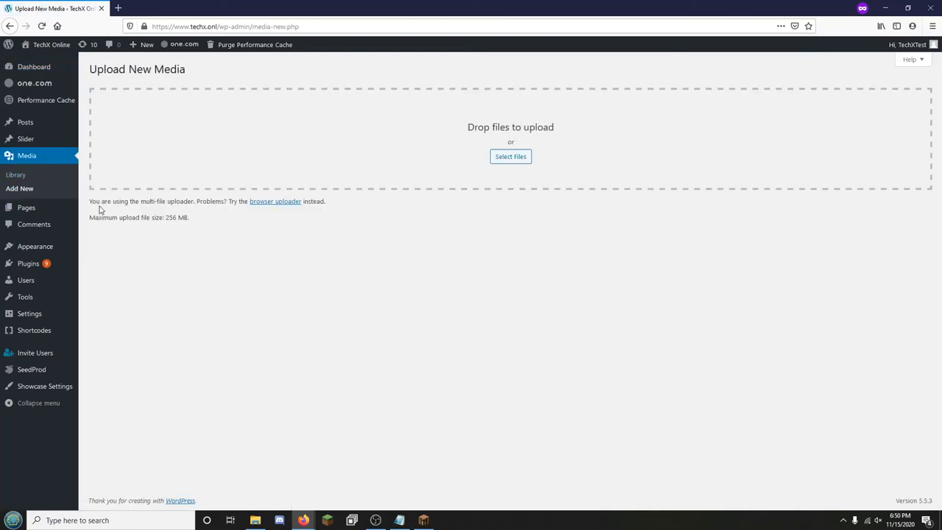
{"action": "mouse_move", "coordinate": [238, 467]}
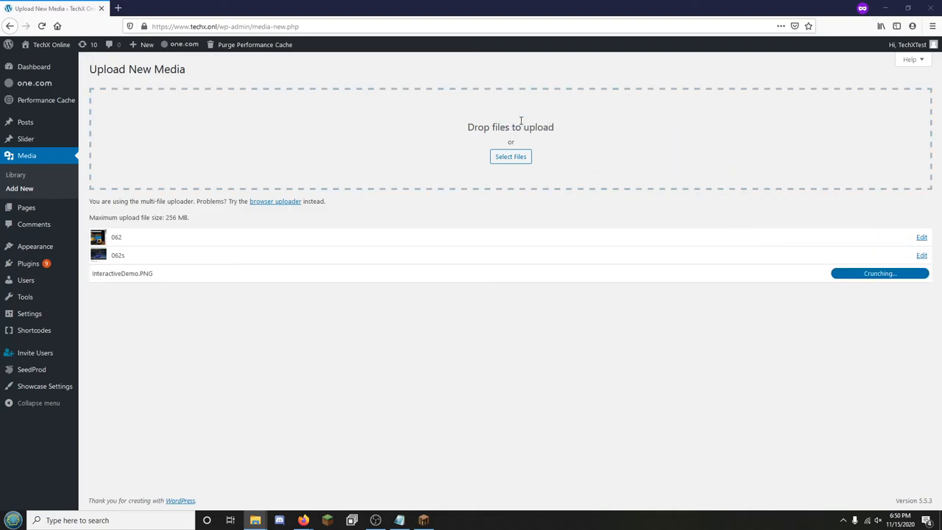
{"action": "mouse_move", "coordinate": [25, 122]}
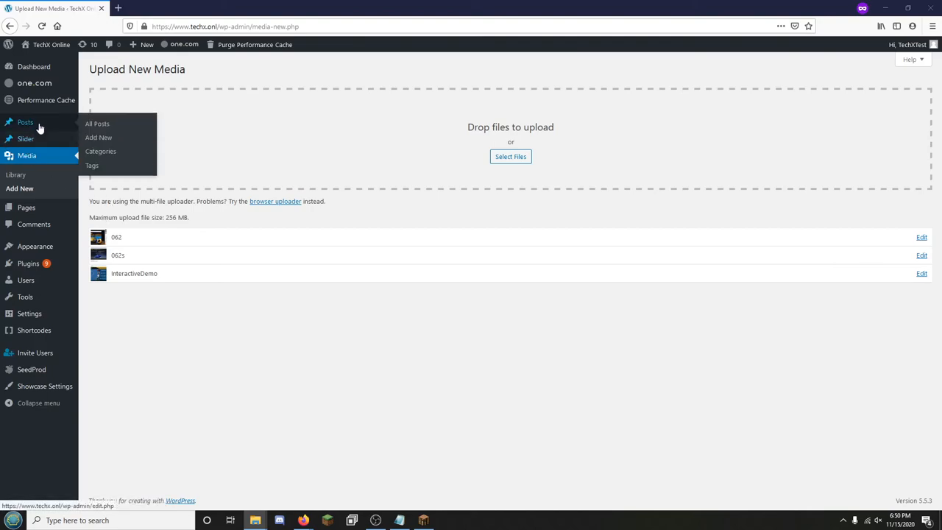
{"action": "left_click", "coordinate": [99, 138]}
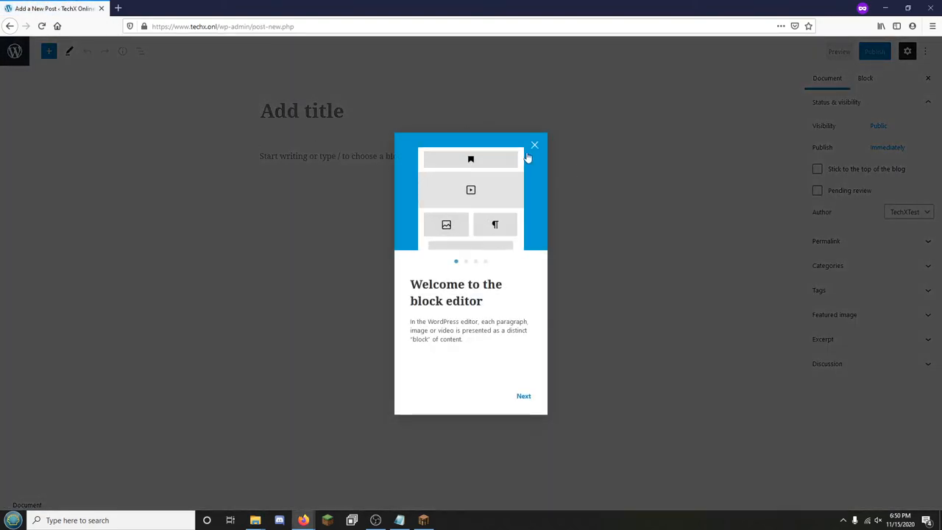
{"action": "left_click", "coordinate": [534, 145]}
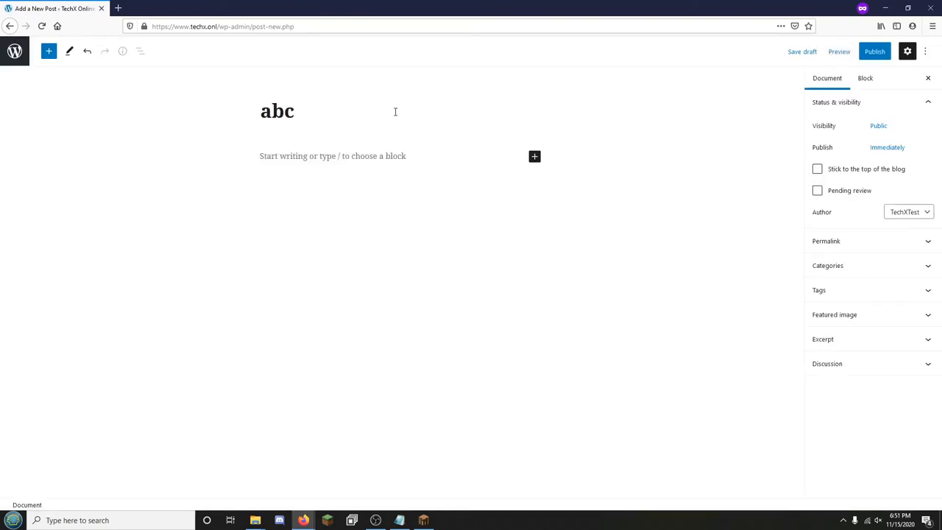
{"action": "type", "text": "testpost"}
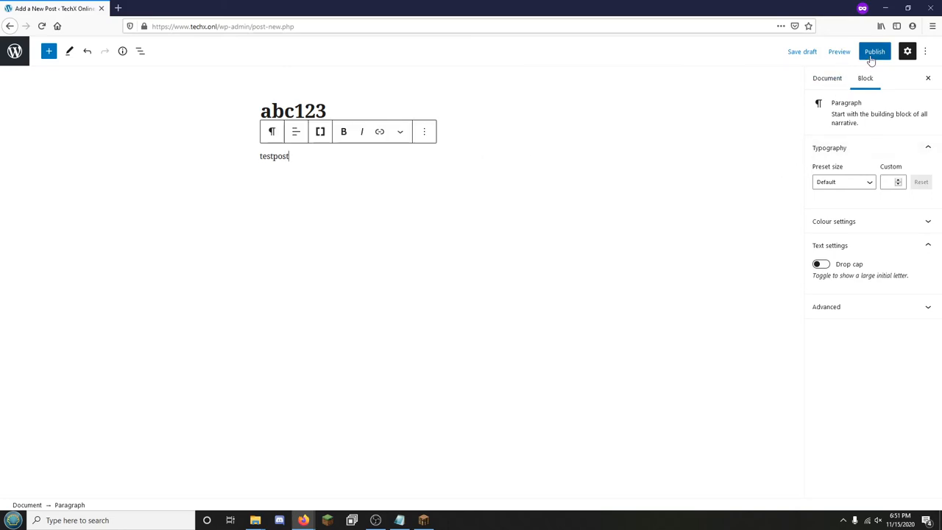
{"action": "left_click", "coordinate": [874, 51]}
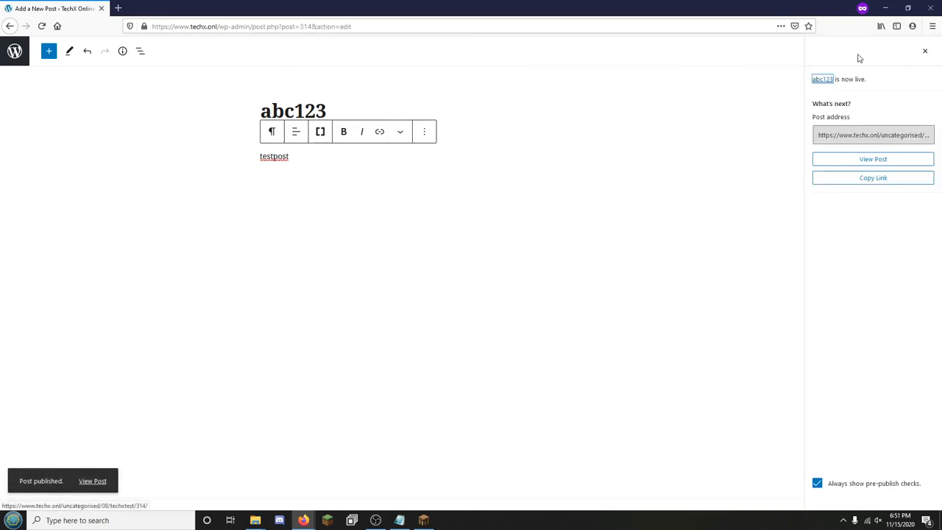
{"action": "left_click", "coordinate": [15, 51]}
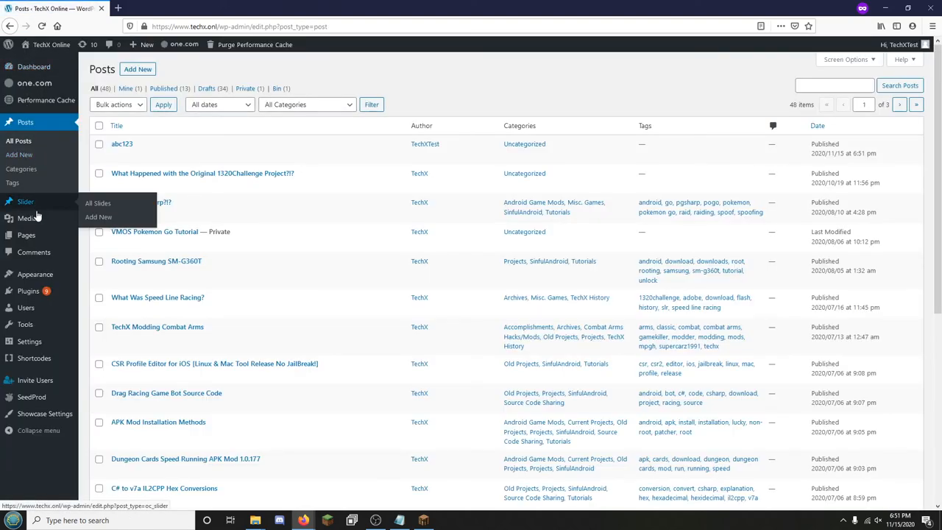
{"action": "mouse_move", "coordinate": [26, 235]}
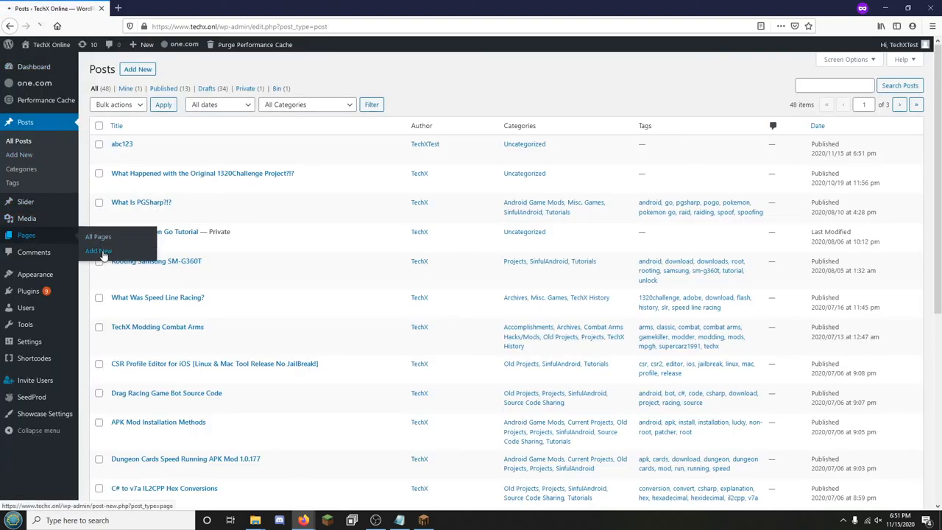
- Create and publish a page titled abc1234 with a short abc paragraph, then list all posts
{"action": "left_click", "coordinate": [98, 251]}
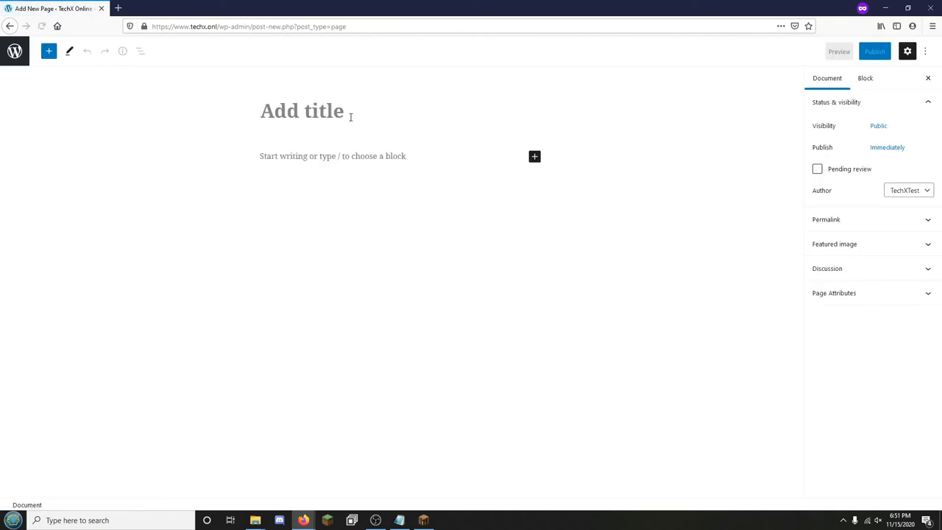
{"action": "type", "text": "abc1234"}
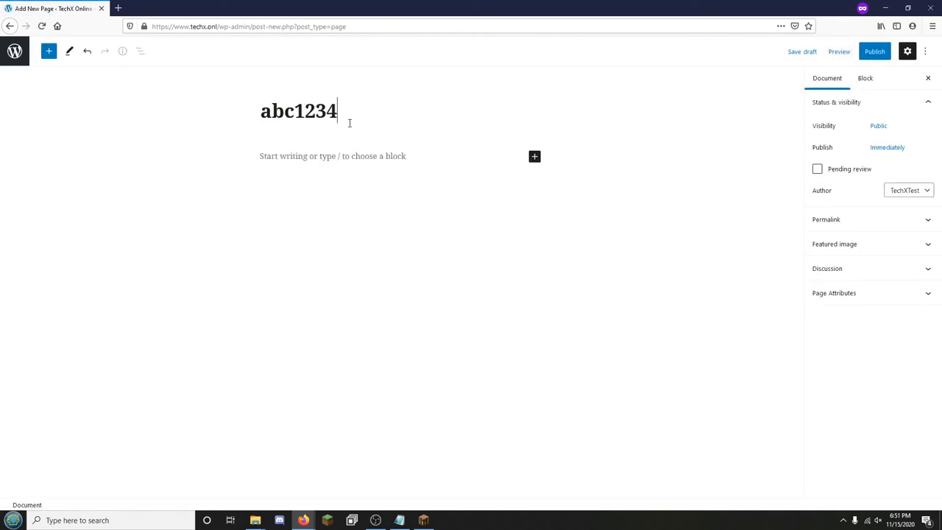
{"action": "type", "text": "abc12345"}
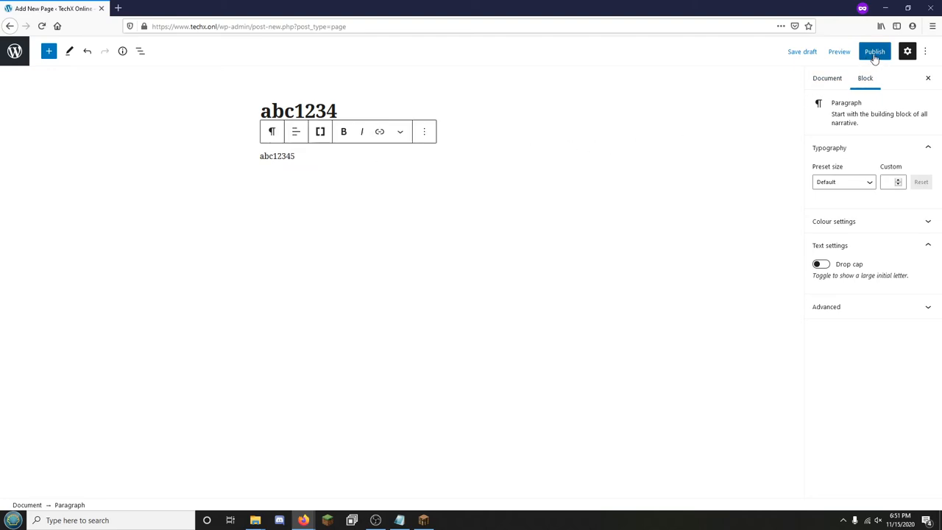
{"action": "left_click", "coordinate": [875, 51]}
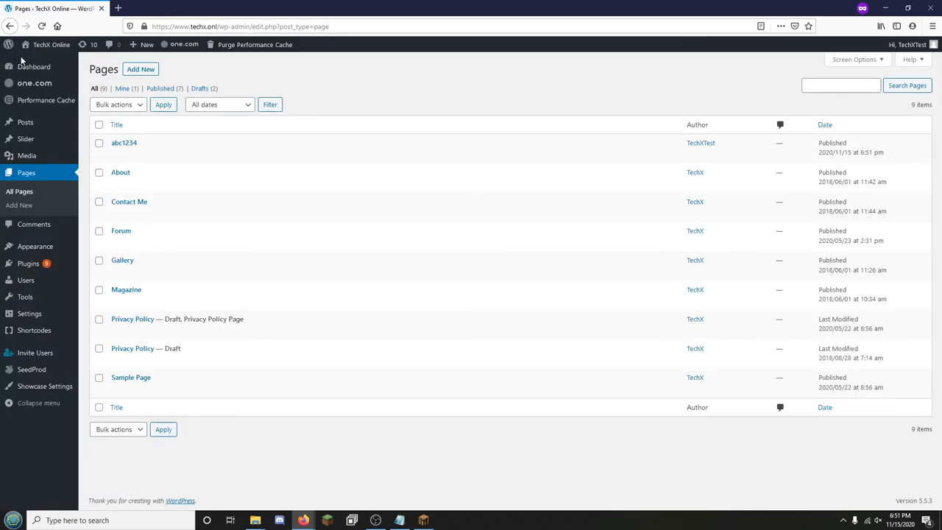
{"action": "mouse_move", "coordinate": [25, 122]}
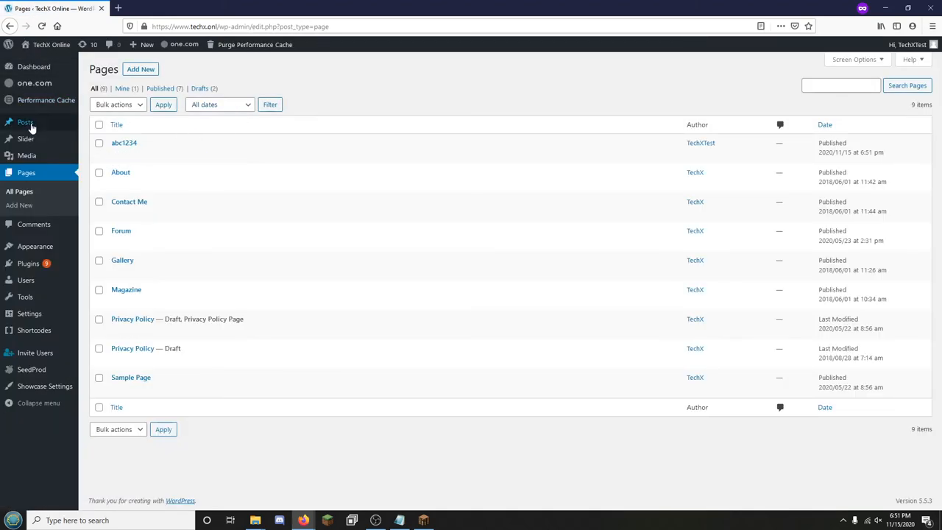
{"action": "left_click", "coordinate": [25, 123]}
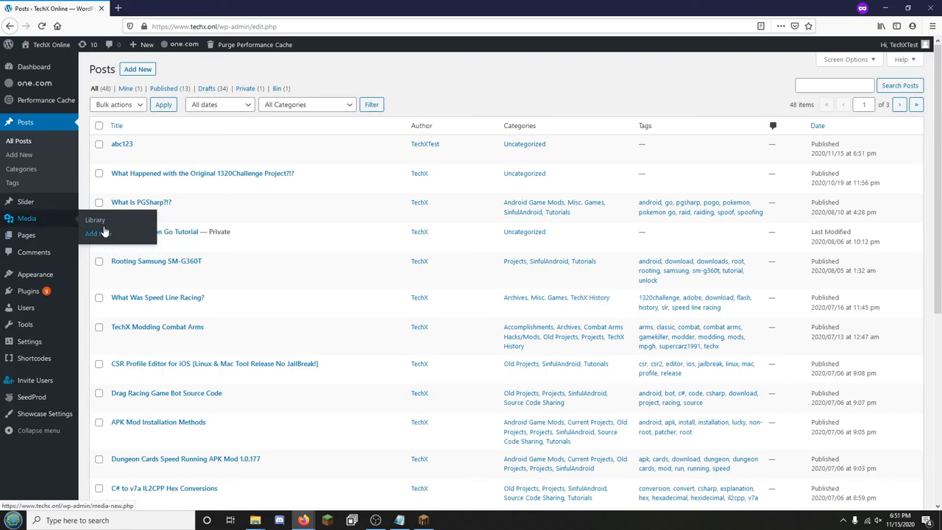
- View the InteractiveDemo image's attachment details in the media library as the other administrator
{"action": "left_click", "coordinate": [94, 219]}
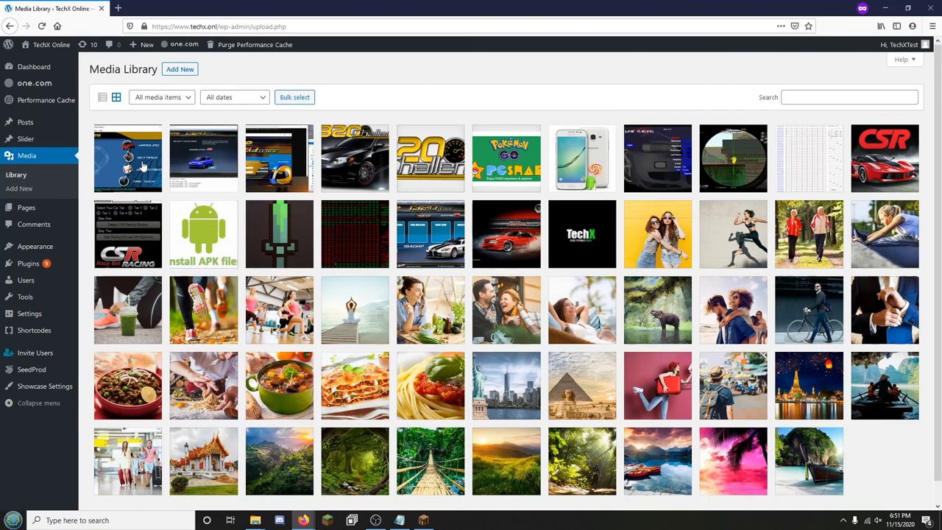
{"action": "left_click", "coordinate": [127, 158]}
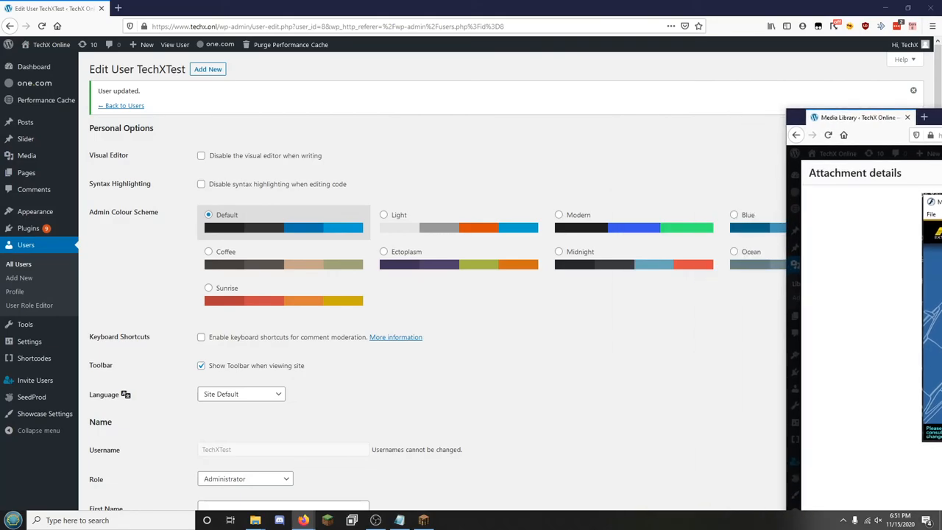
{"action": "mouse_move", "coordinate": [26, 156]}
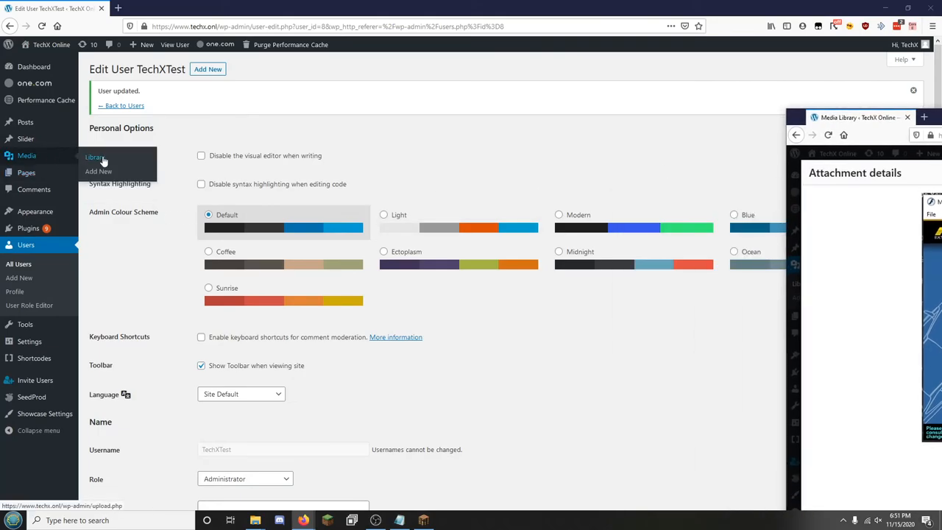
{"action": "left_click", "coordinate": [94, 157]}
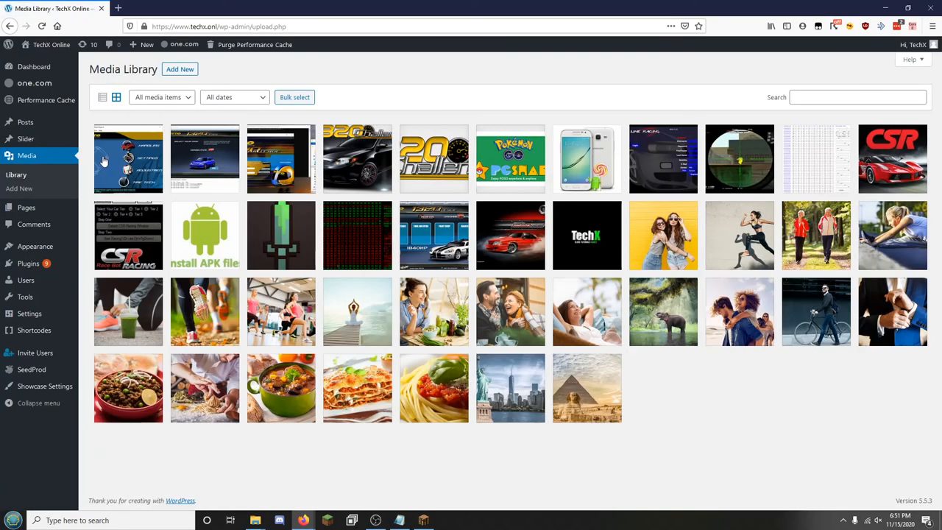
{"action": "left_click", "coordinate": [127, 158]}
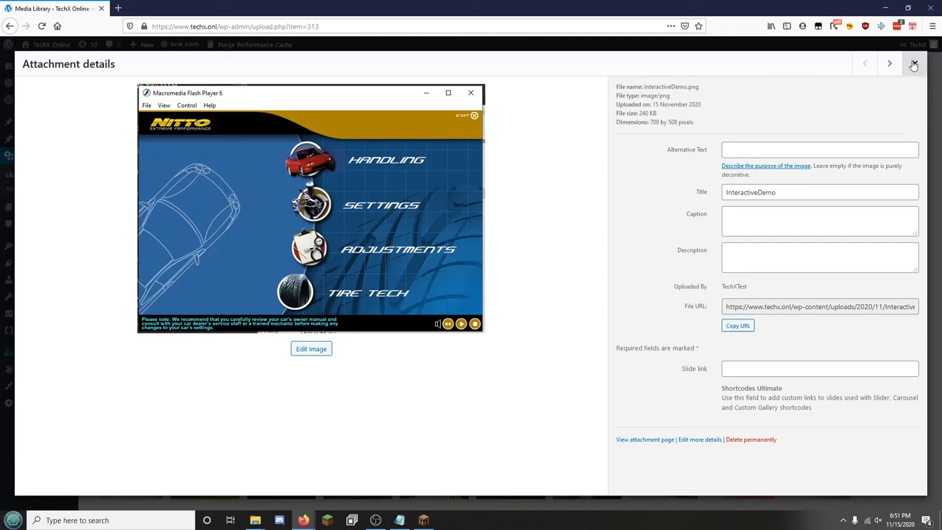
{"action": "left_click", "coordinate": [913, 64]}
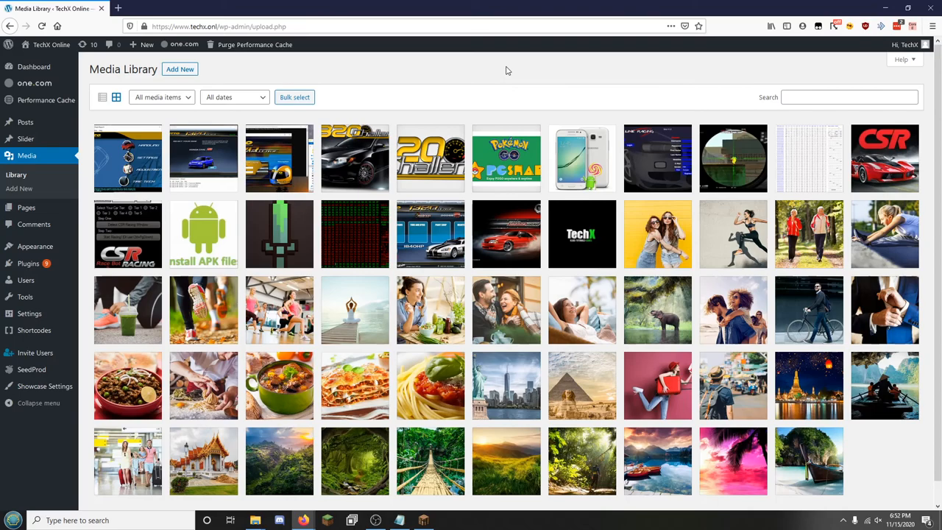
{"action": "mouse_move", "coordinate": [26, 280]}
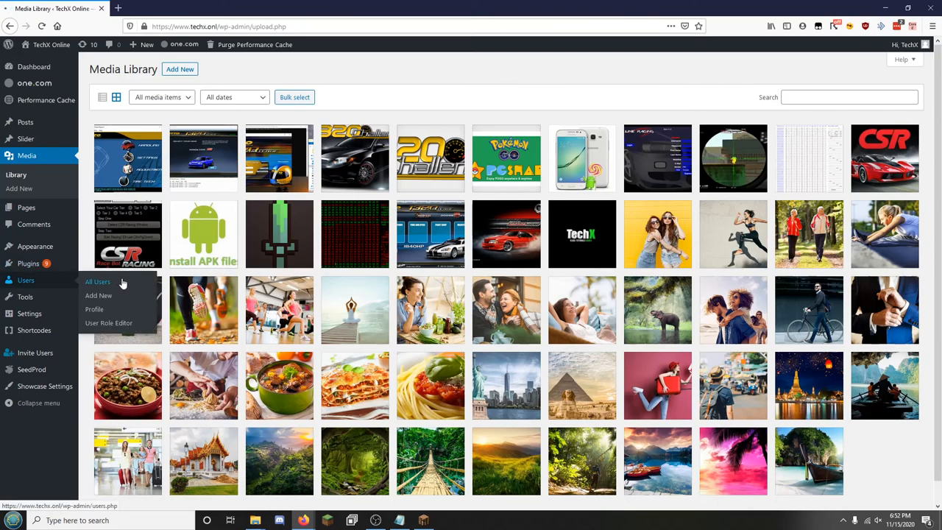
- Delete the TechXTest user from All Users, choosing 'Delete all content' and confirming
{"action": "left_click", "coordinate": [98, 282]}
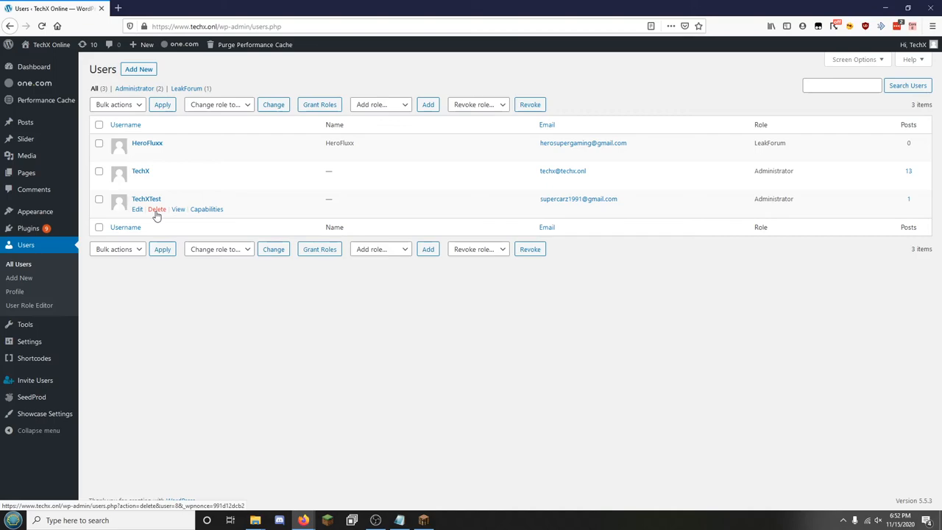
{"action": "left_click", "coordinate": [157, 209]}
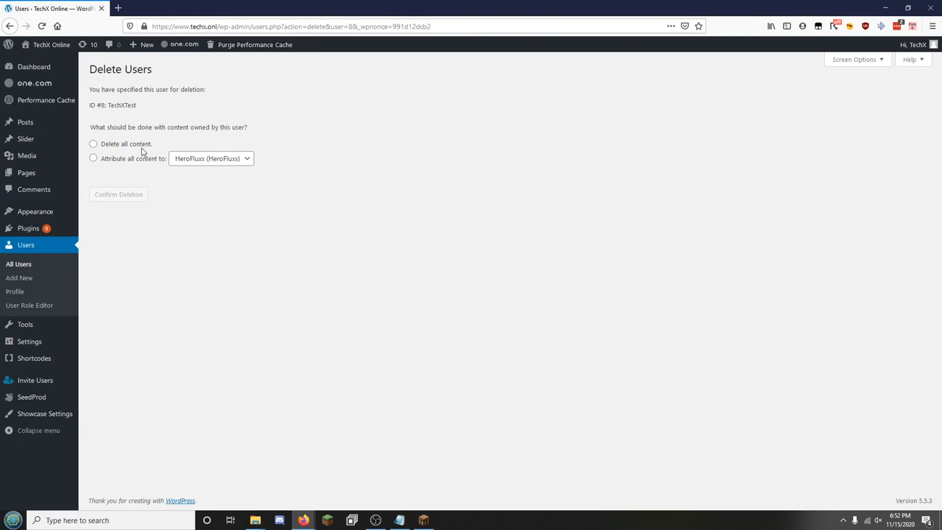
{"action": "left_click", "coordinate": [93, 144]}
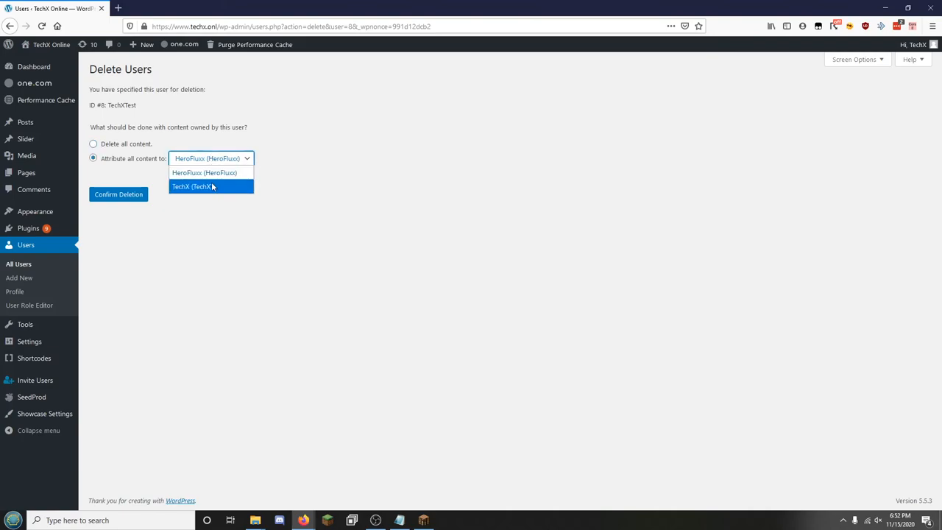
{"action": "left_click", "coordinate": [211, 158]}
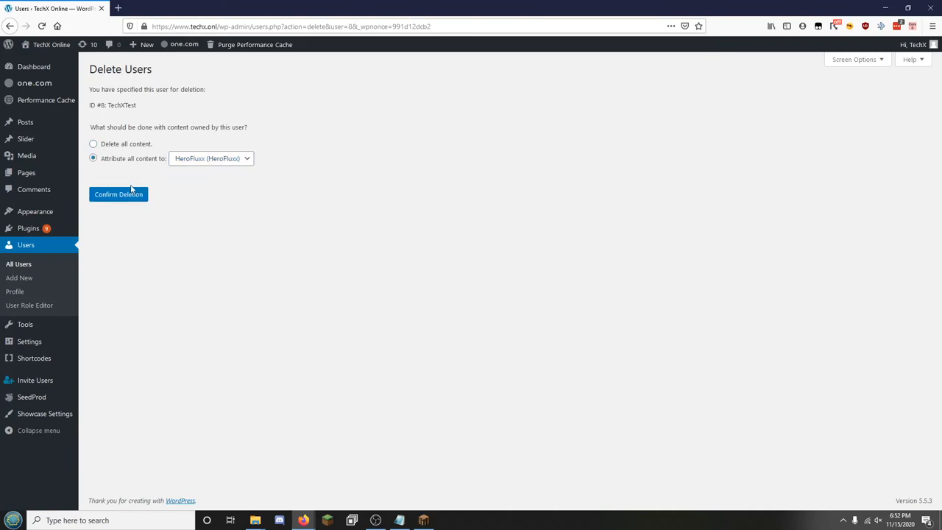
{"action": "left_click", "coordinate": [92, 144]}
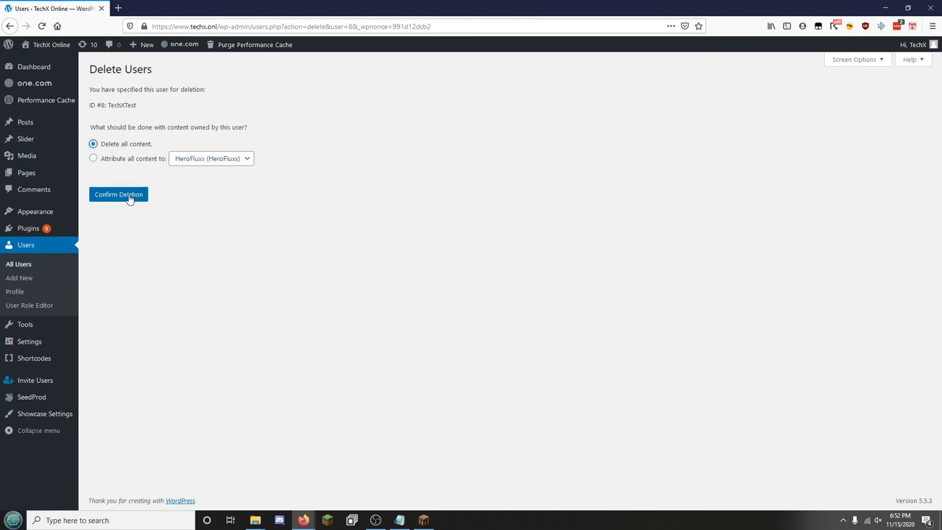
{"action": "left_click", "coordinate": [118, 195]}
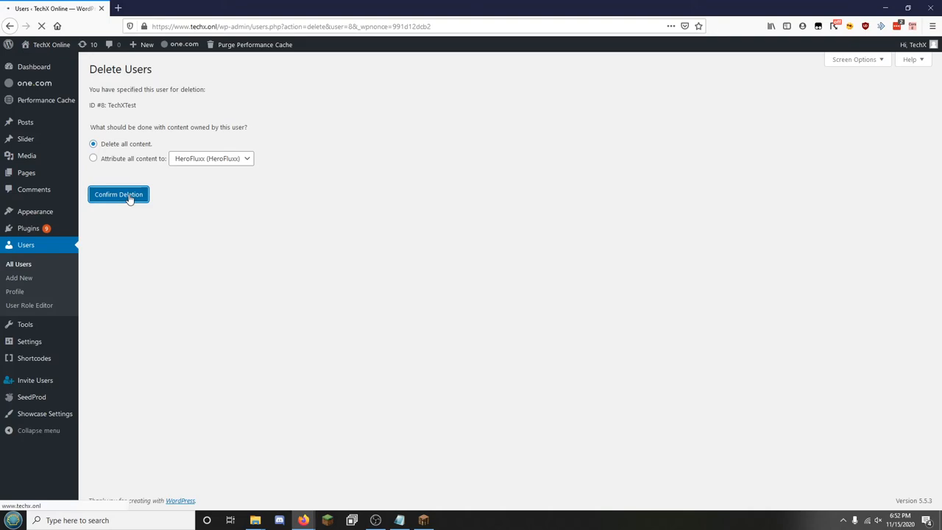
{"action": "left_click", "coordinate": [118, 194]}
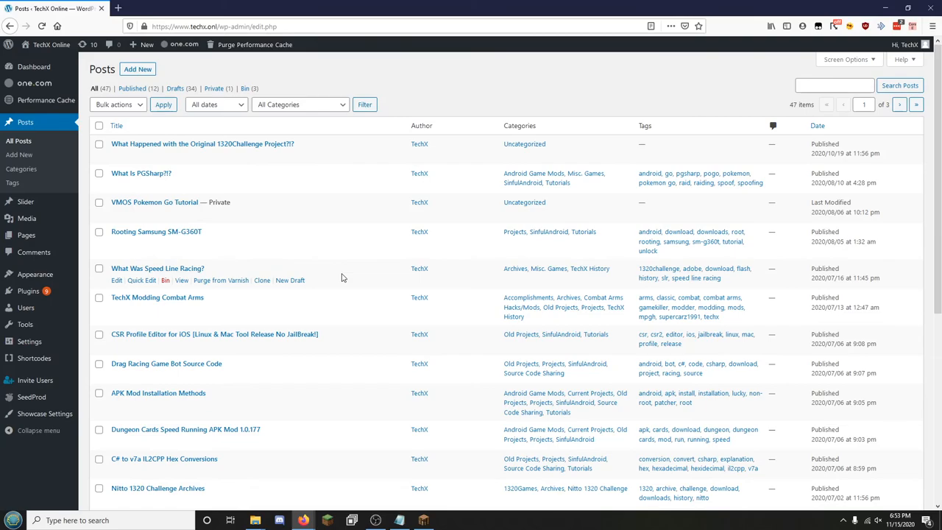
{"action": "left_click", "coordinate": [245, 89]}
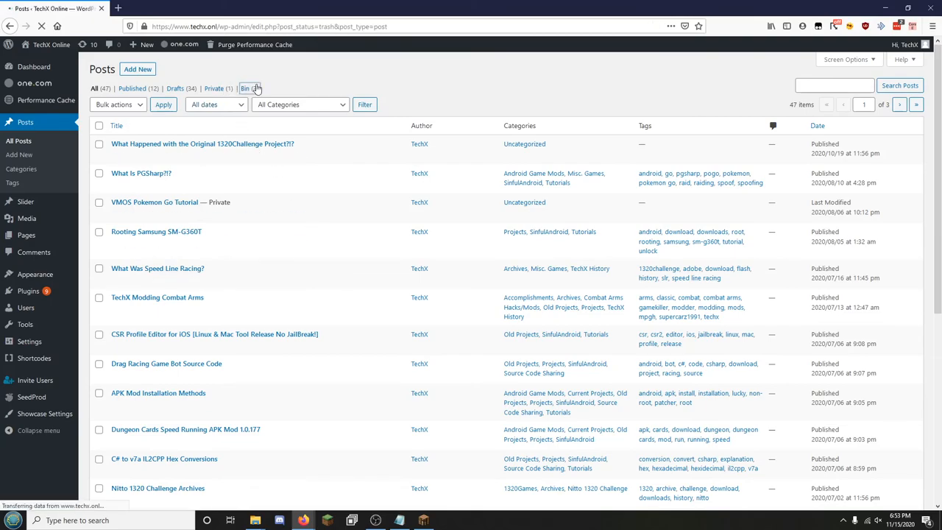
{"action": "left_click", "coordinate": [247, 88]}
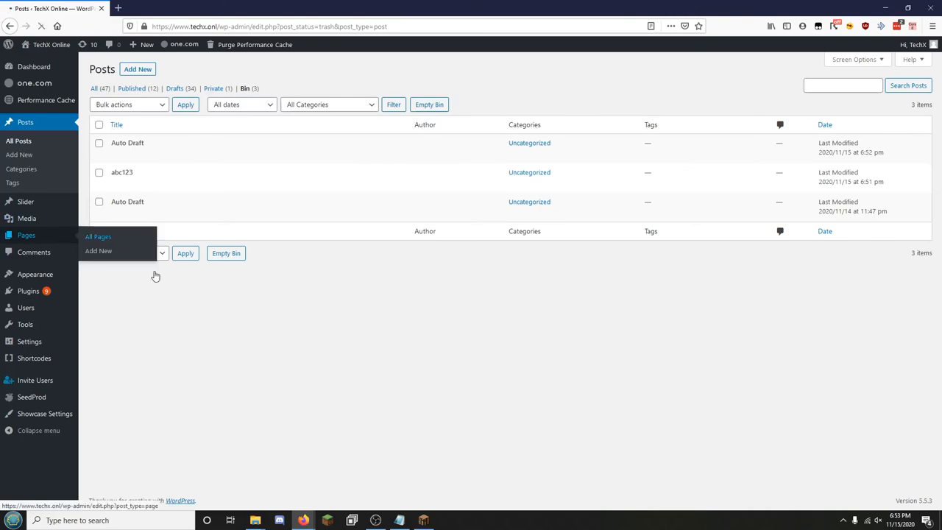
{"action": "left_click", "coordinate": [98, 237]}
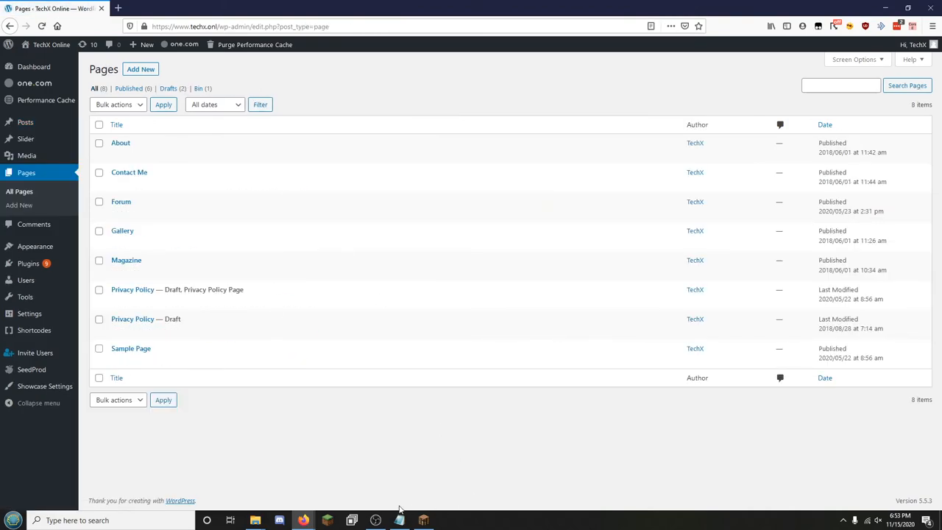
{"action": "left_click", "coordinate": [199, 89]}
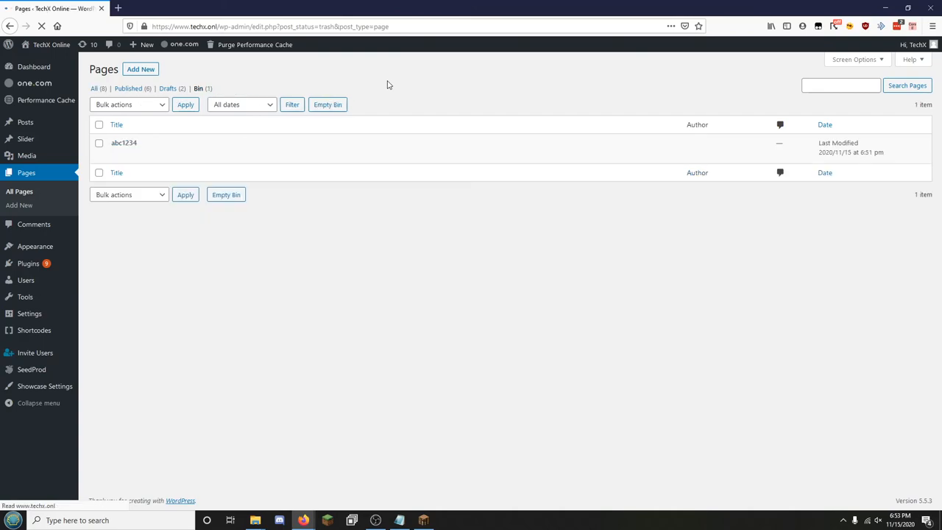
{"action": "mouse_move", "coordinate": [124, 143]}
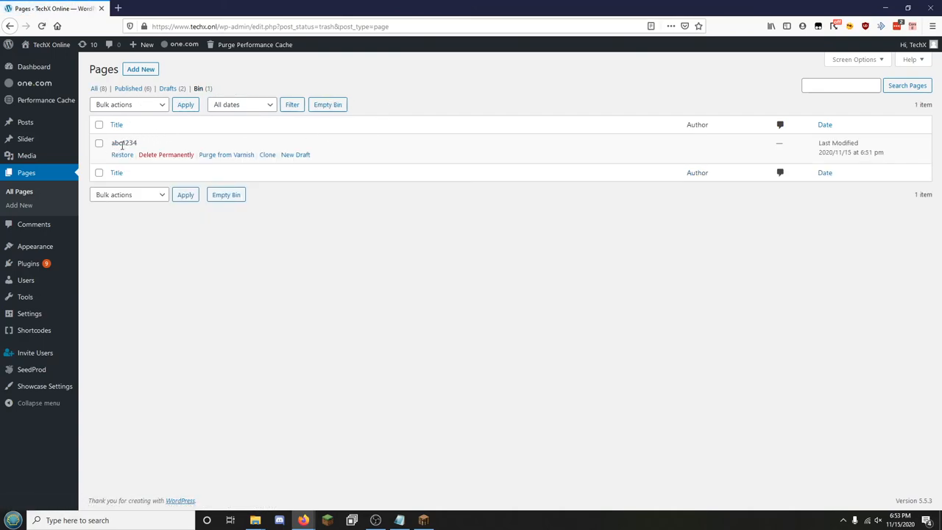
{"action": "mouse_move", "coordinate": [583, 324]}
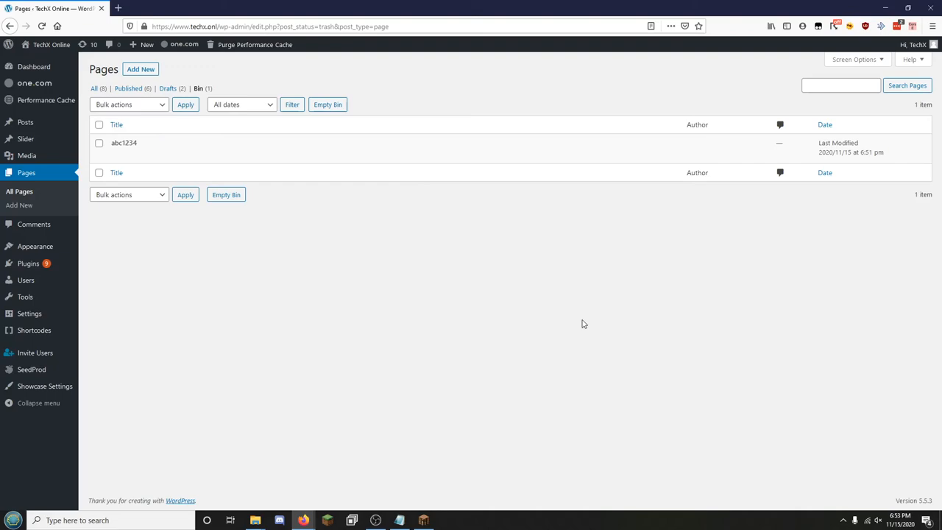